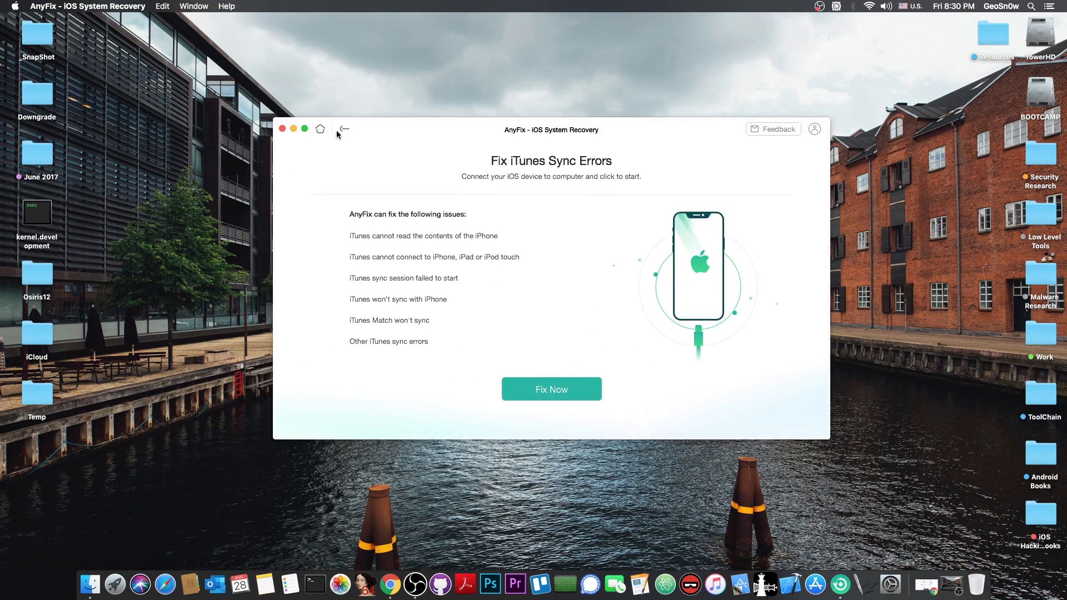
- Switch from AnyFix's iTunes sync error screen to Chrome's 'Inferius is now out!' tweet
left_click(343, 130)
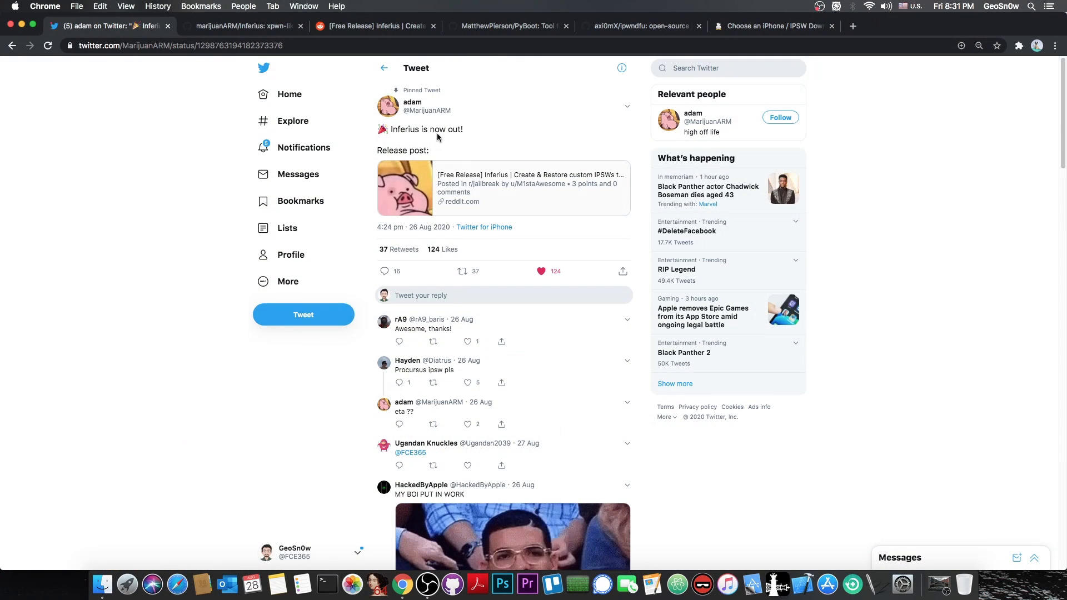
- Scroll the marijuanARM/Inferius README, then scroll down to the axi0mX/ipwndfu checkm8 readme
left_click(242, 26)
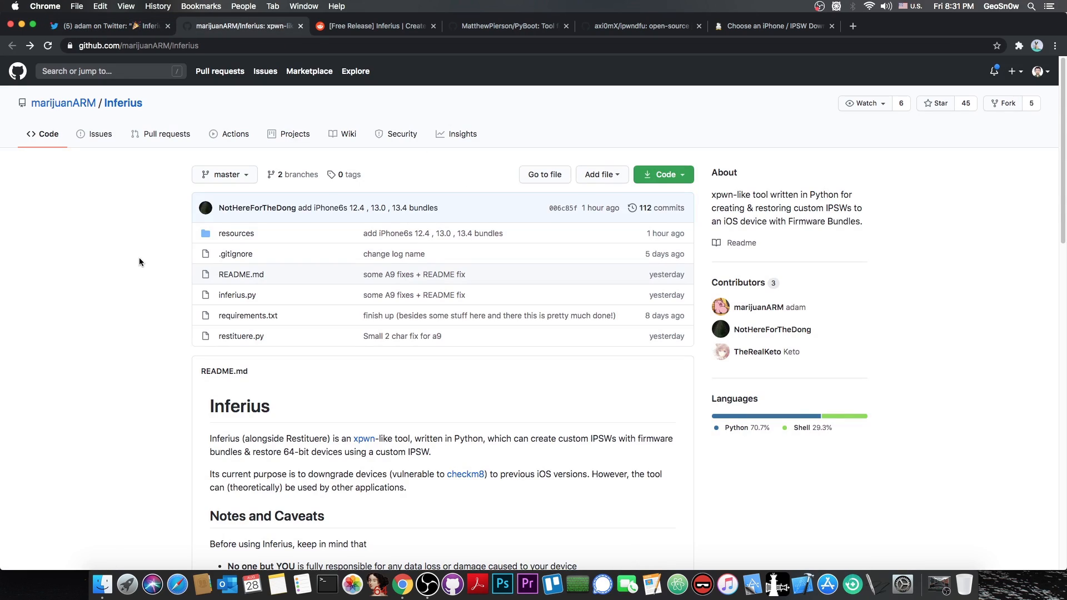
mouse_move(937, 103)
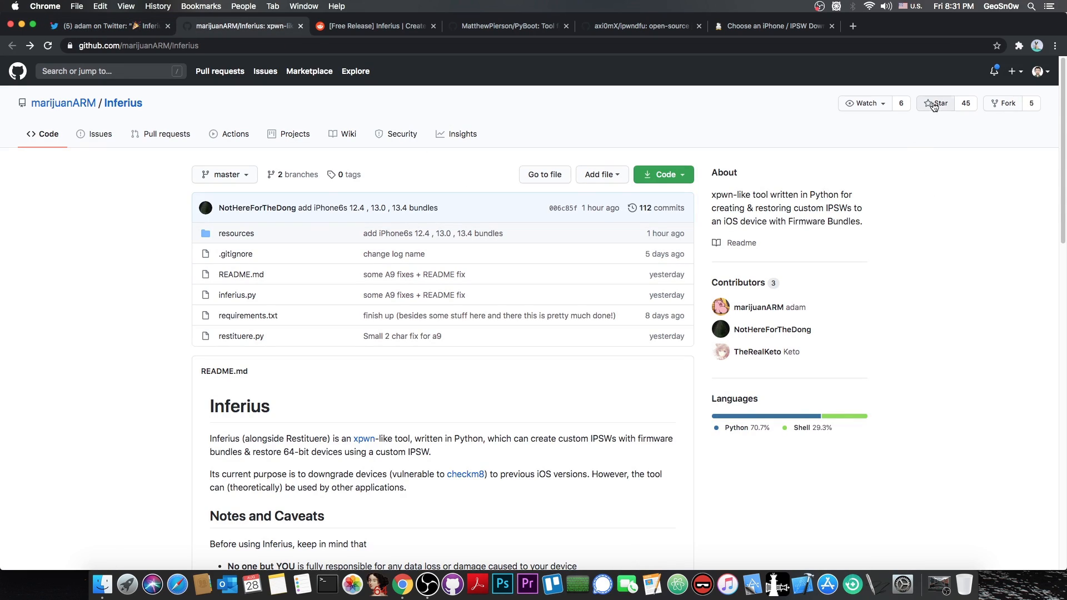
scroll("down", 3)
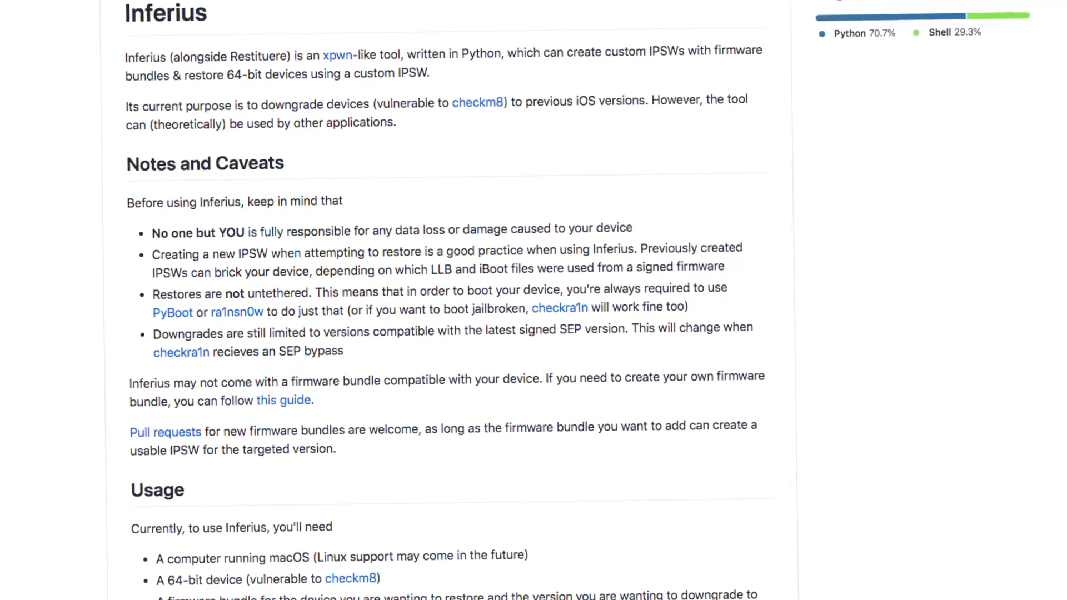
scroll("up", 3)
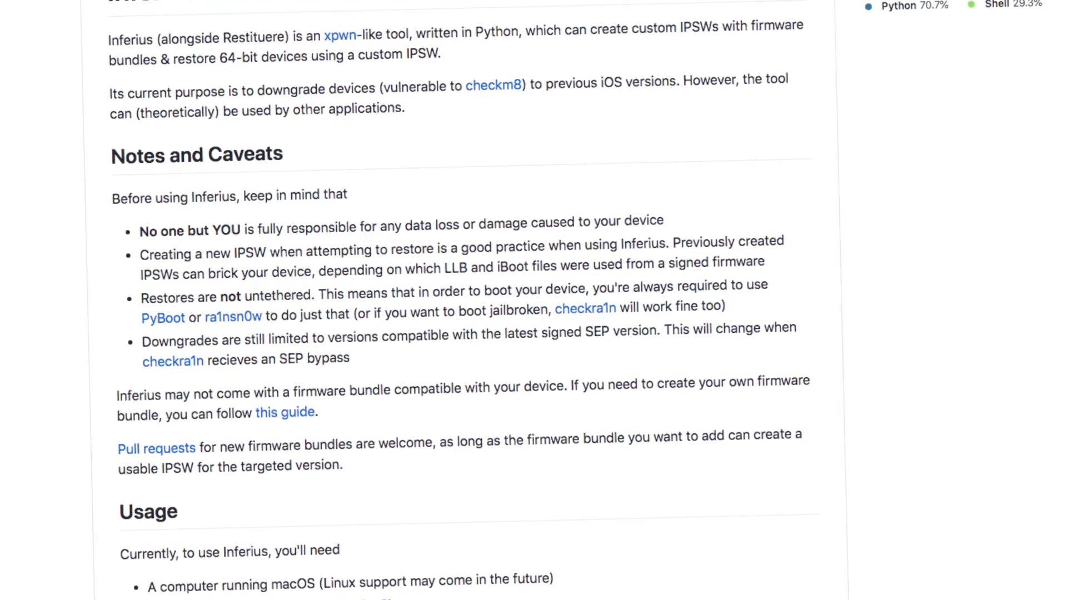
scroll("up", 3)
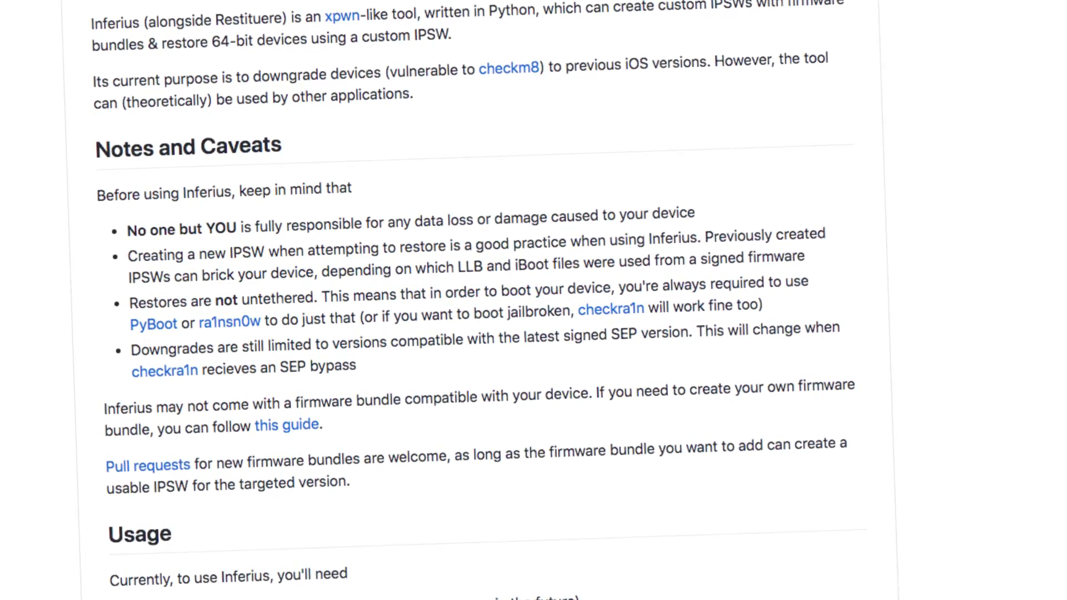
scroll("up", 3)
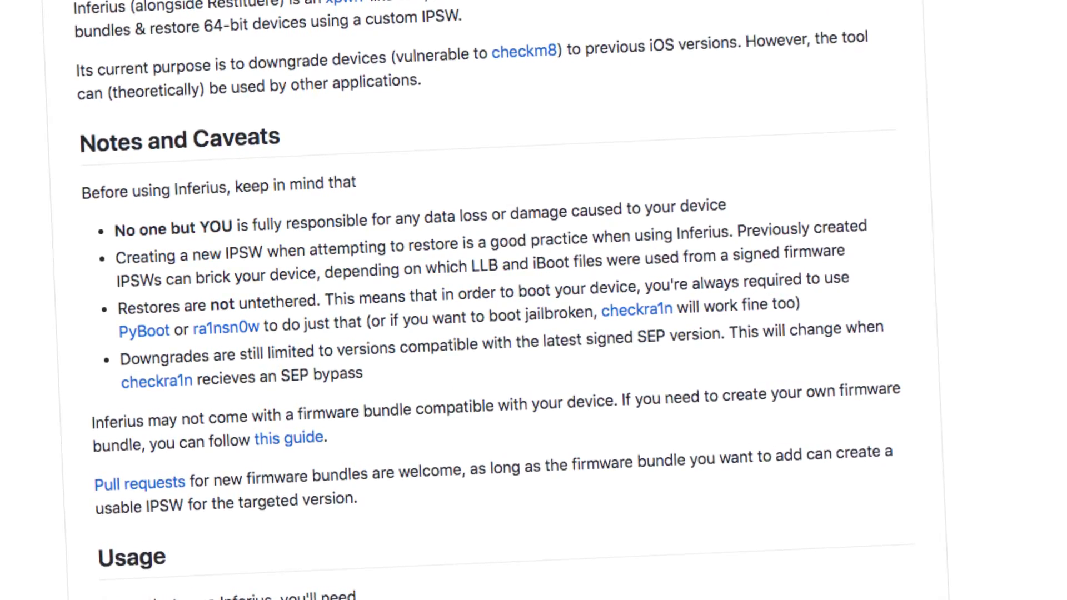
scroll("down", 3)
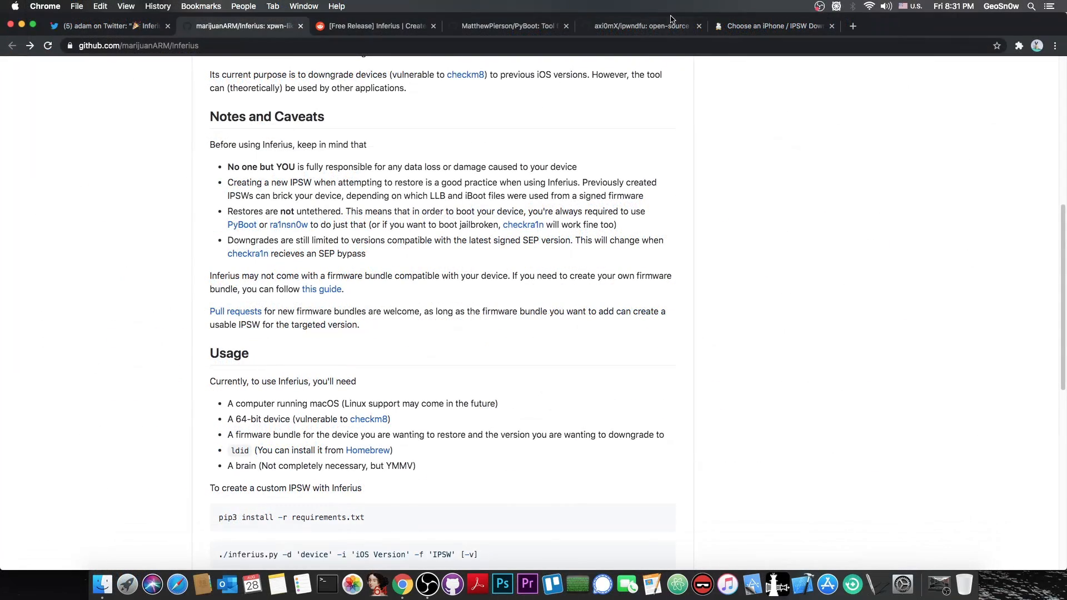
left_click(640, 26)
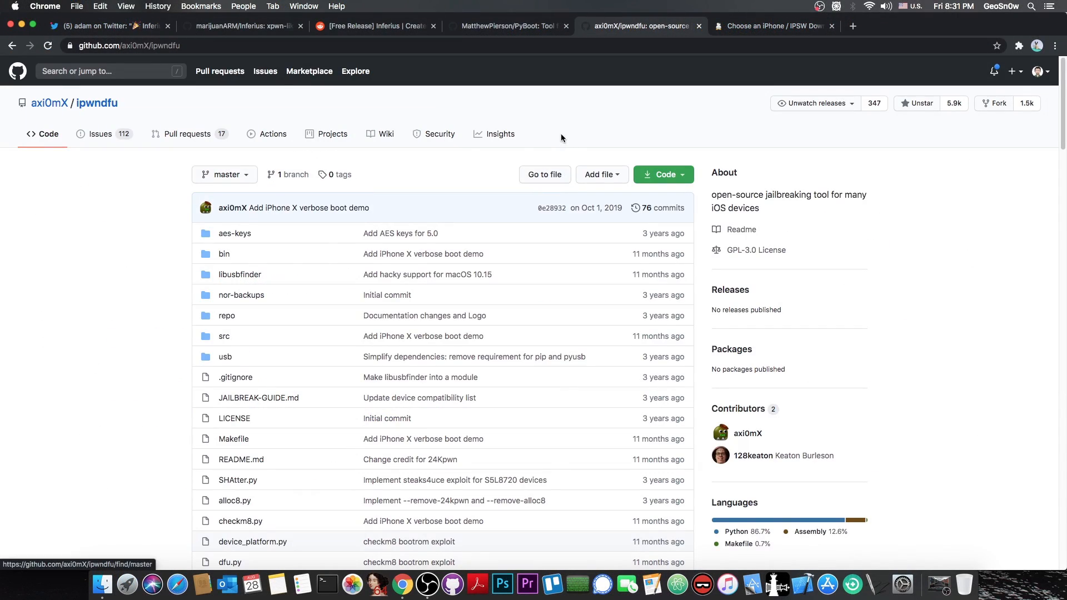
scroll("down", 3)
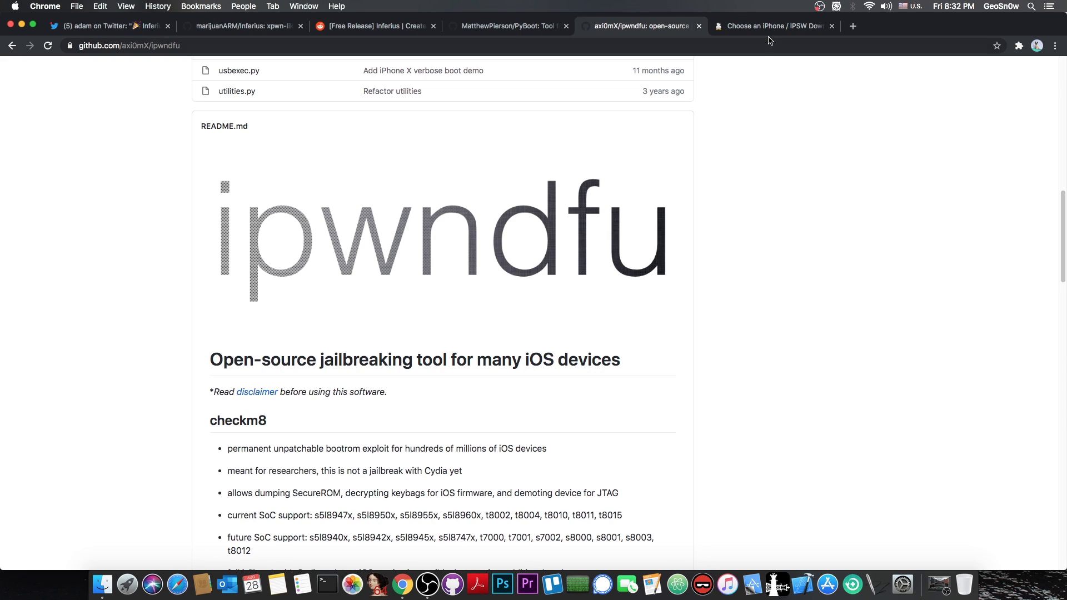
- Scroll the IPSW Downloads 'Choose an iPhone' grid, then close that tab
left_click(774, 26)
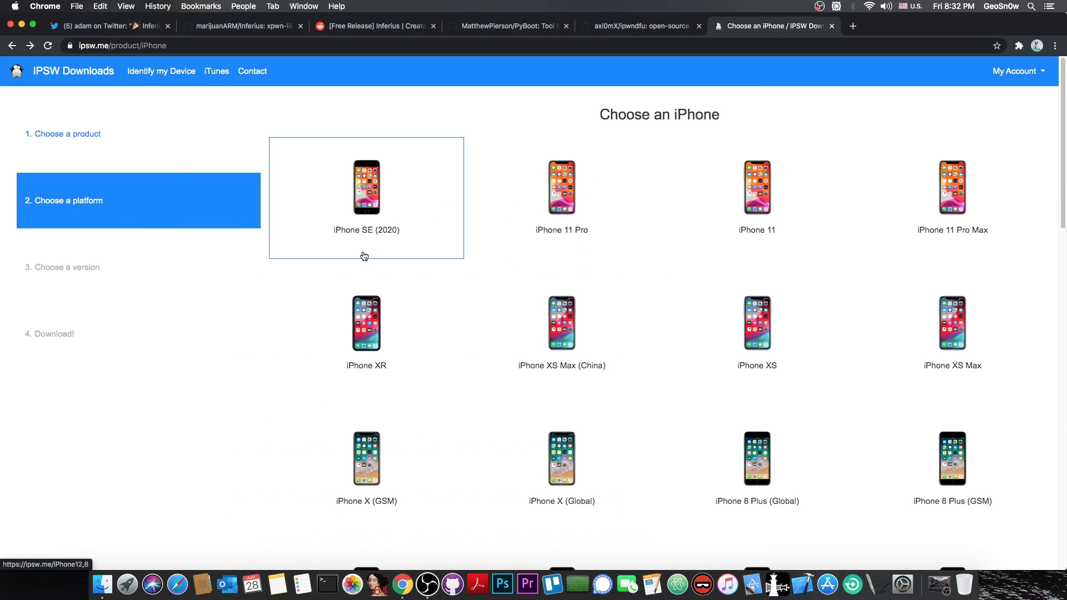
mouse_move(380, 233)
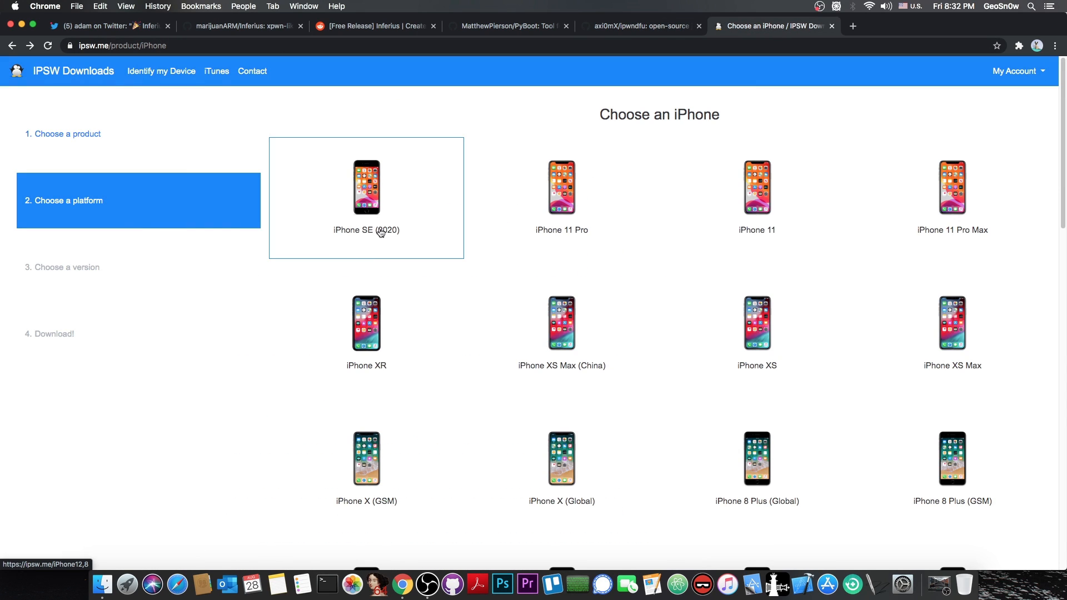
mouse_move(757, 230)
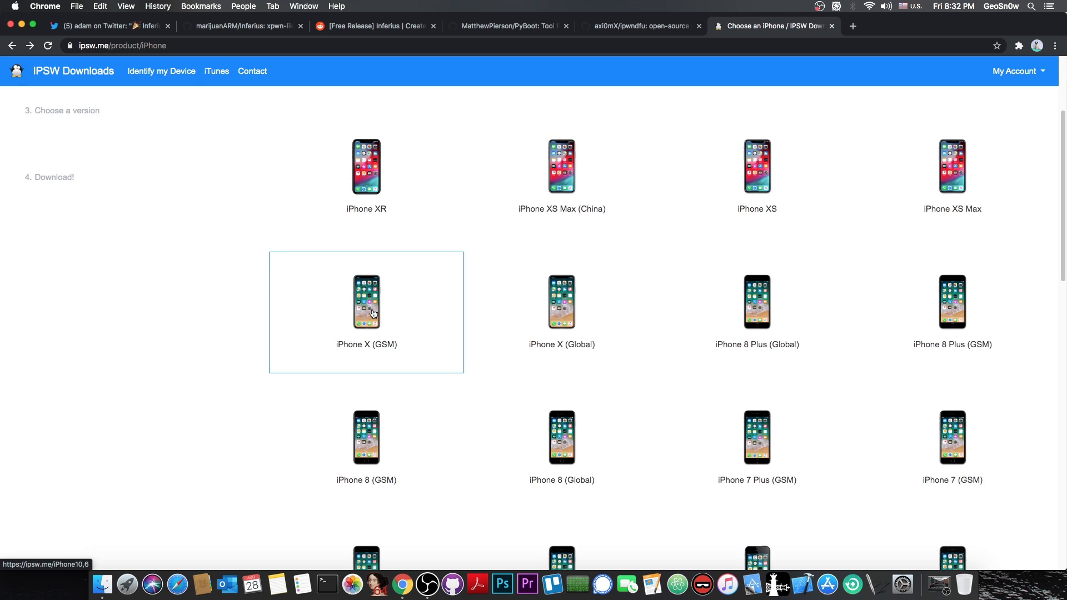
mouse_move(791, 322)
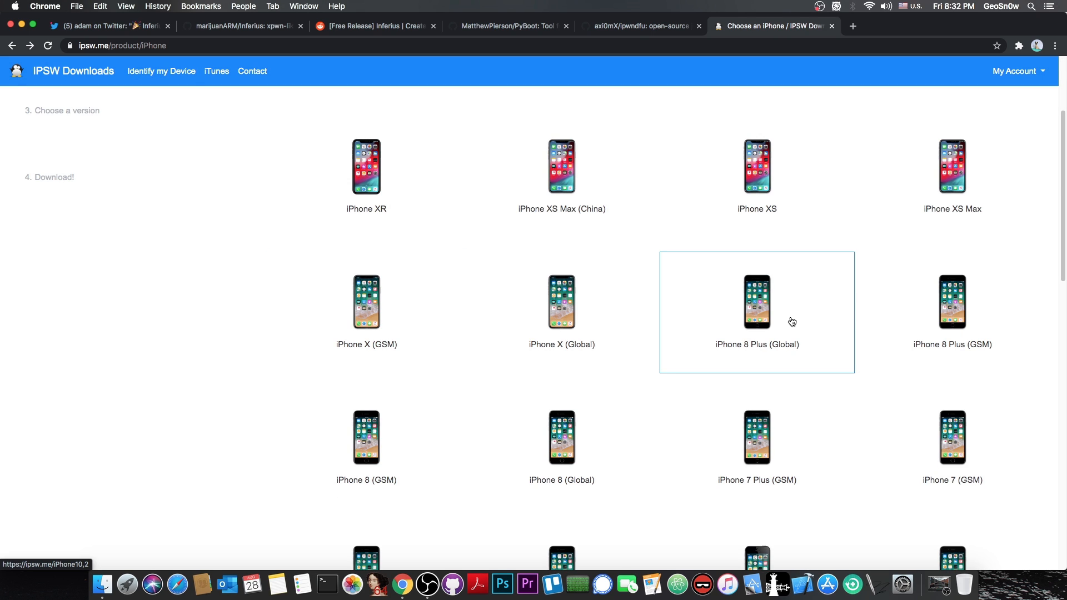
scroll("down", 3)
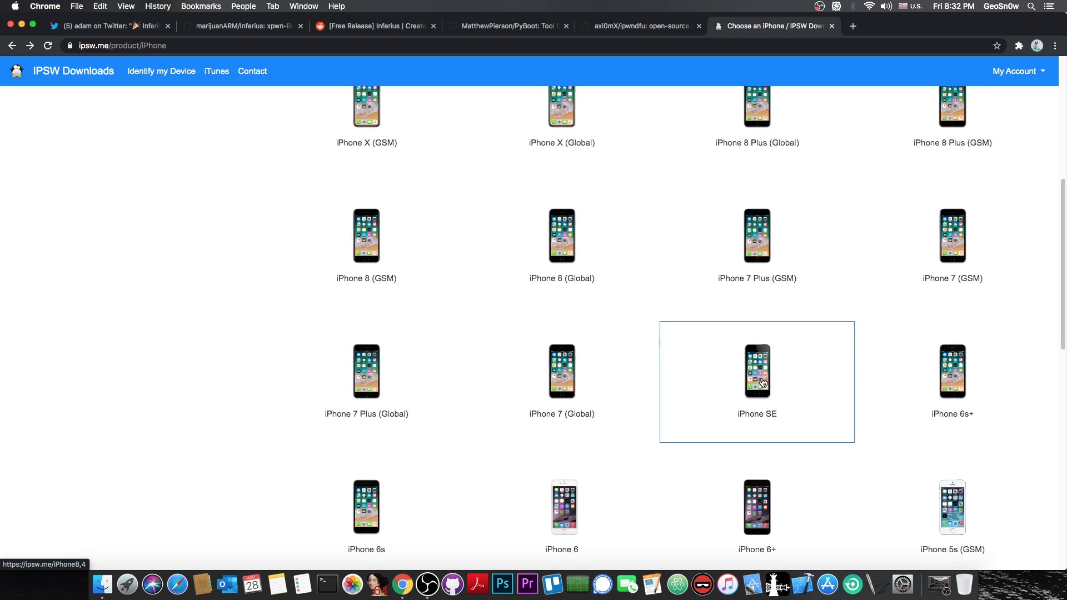
scroll("down", 3)
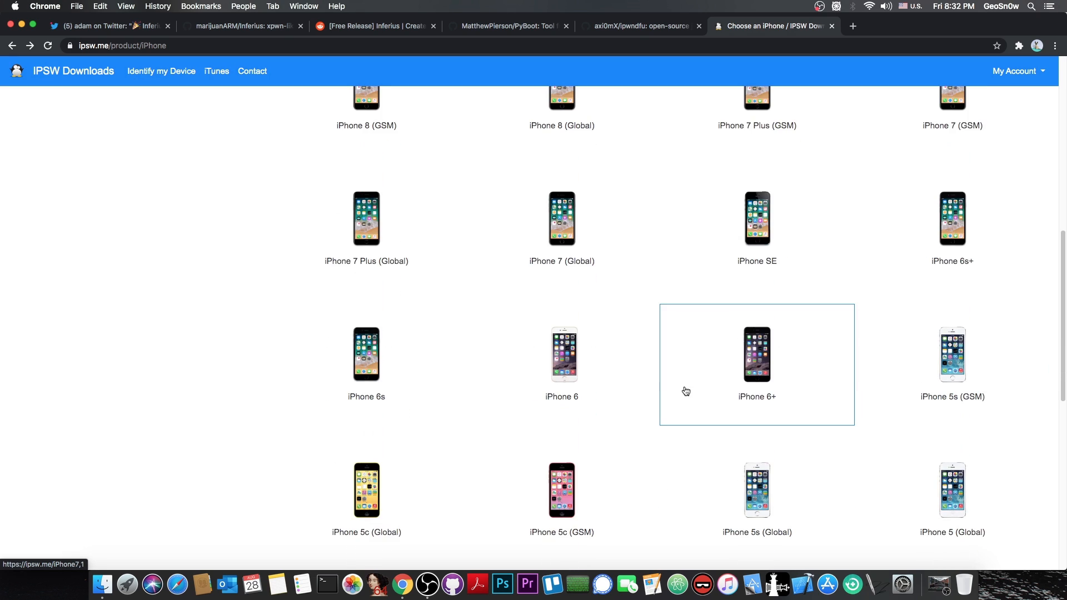
scroll("up", 3)
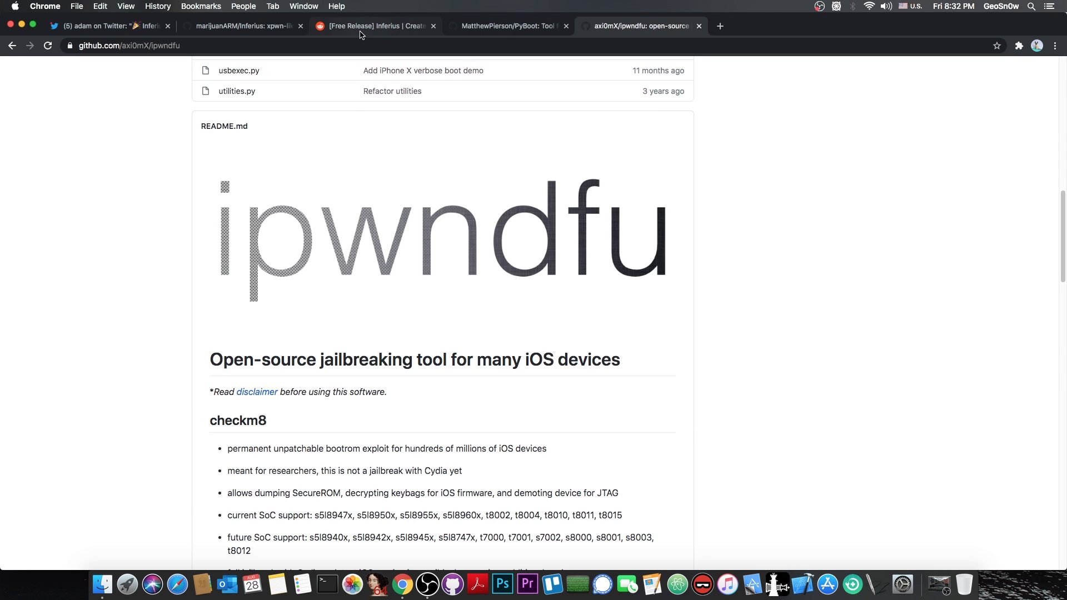
- Scroll the r/jailbreak '[Free Release] Inferius' comment, glance at PyBoot, and return to Reddit
left_click(373, 26)
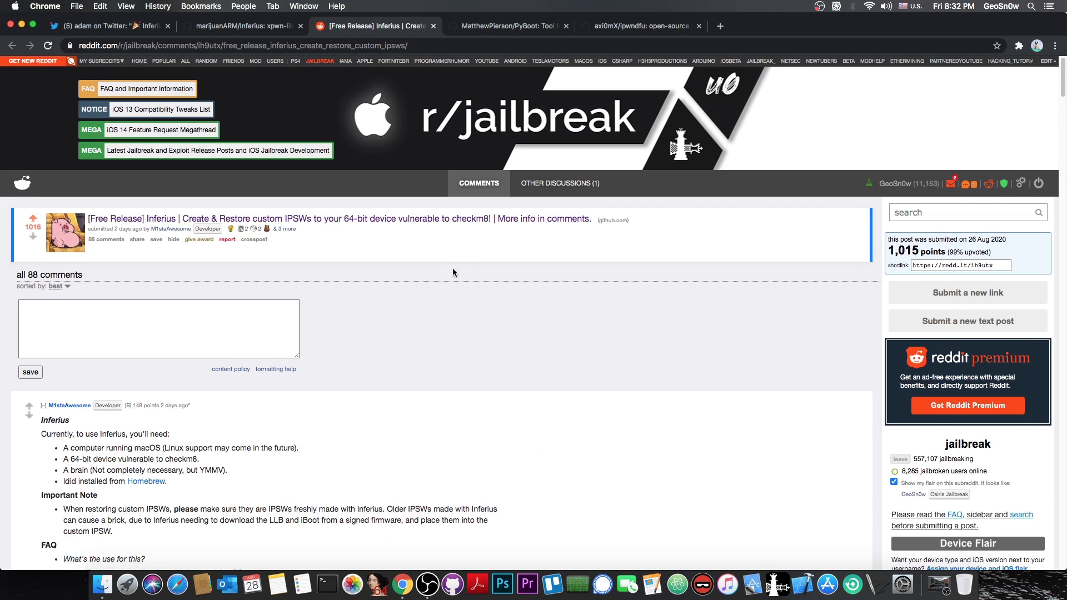
scroll("down", 3)
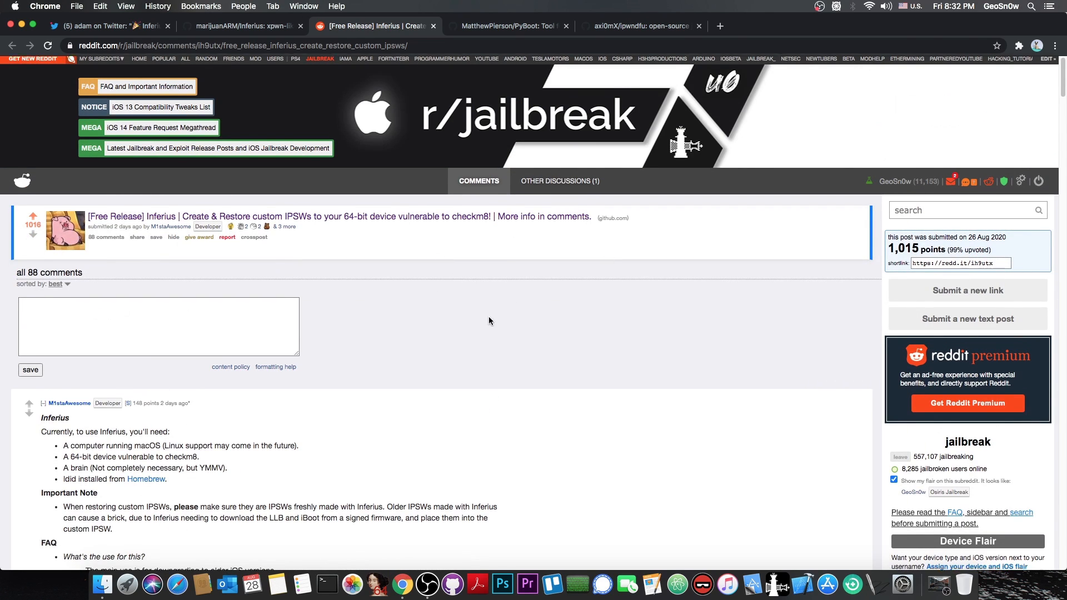
scroll("down", 3)
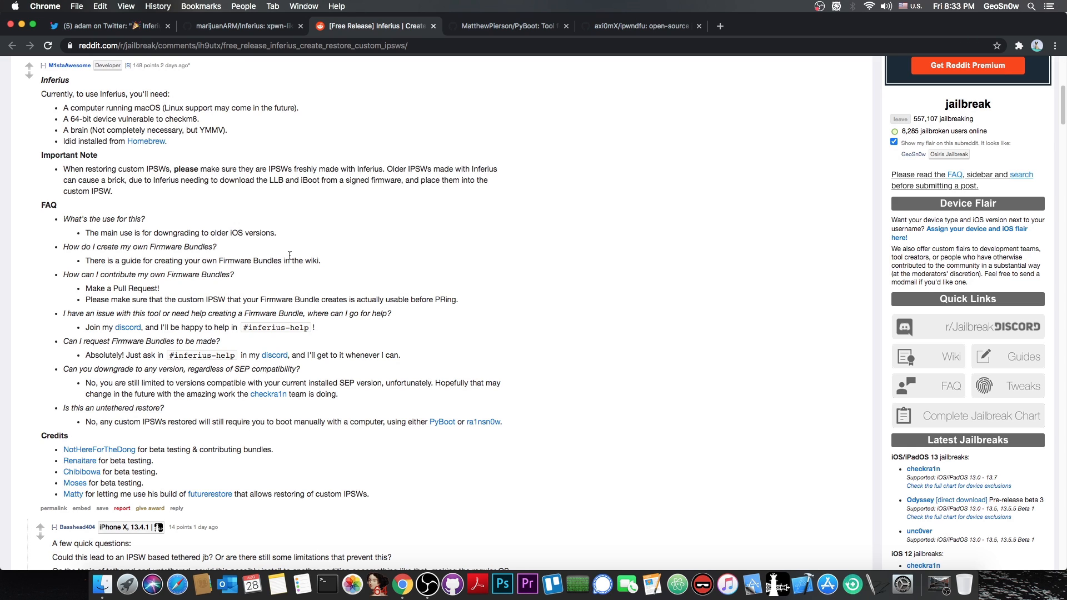
left_click(507, 27)
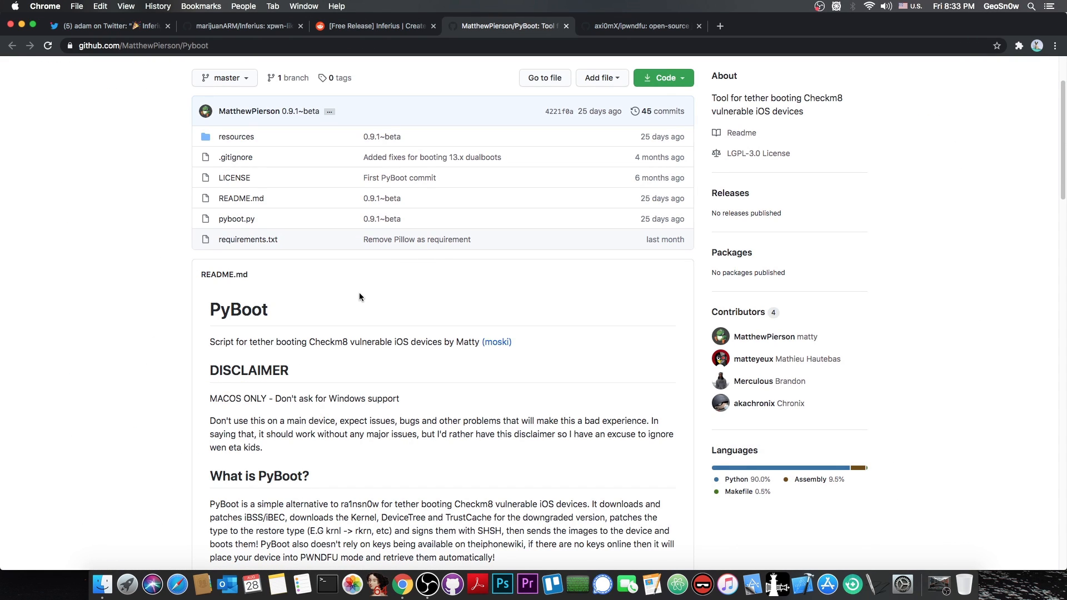
mouse_move(359, 385)
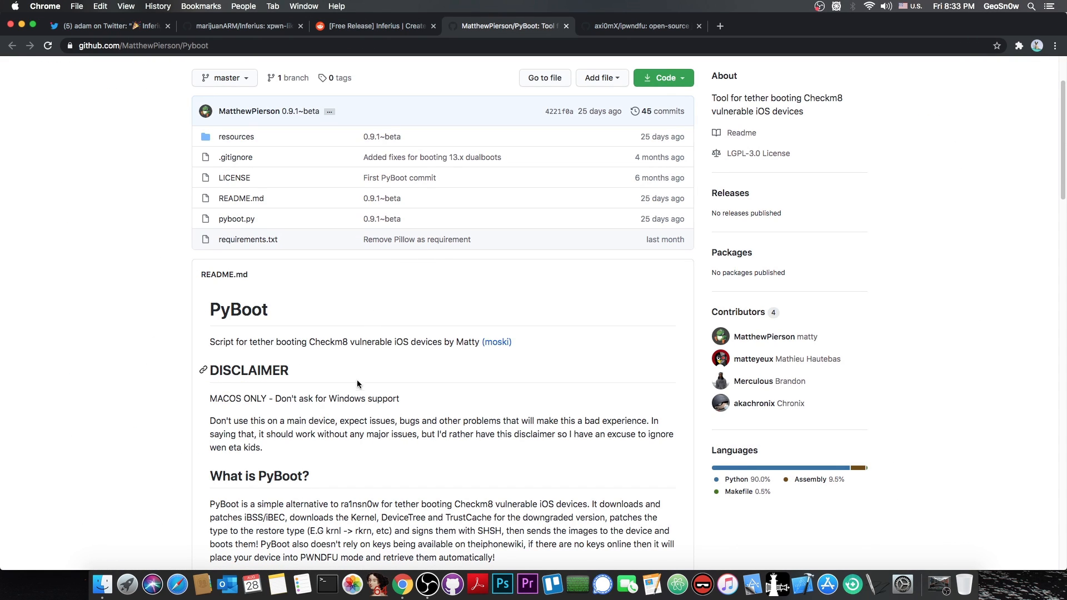
left_click(373, 26)
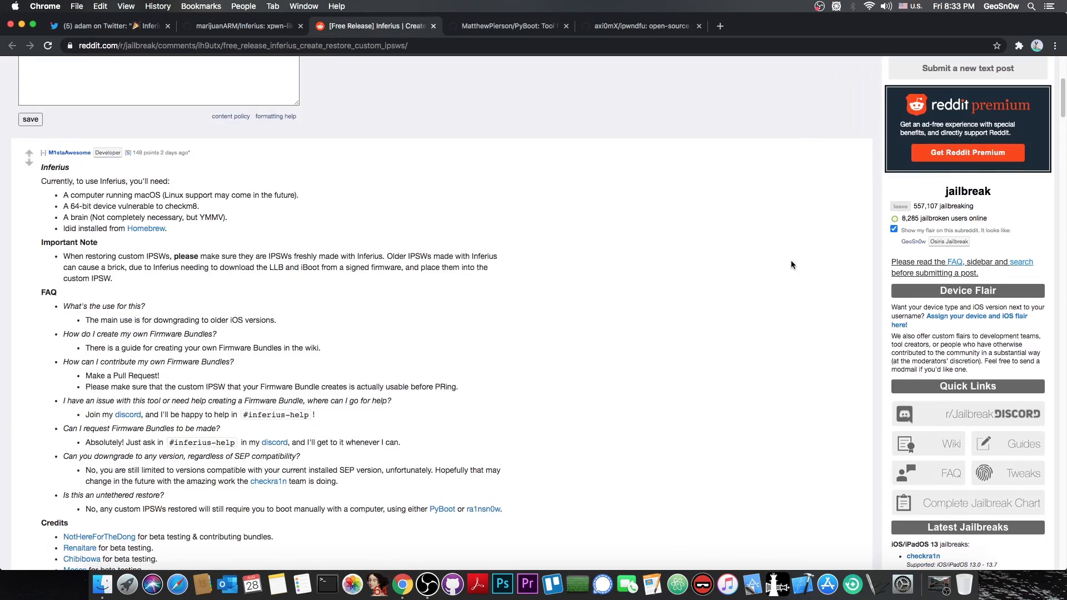
- Scroll back and forth through the developer comment's FAQ on downgrades and firmware bundles
scroll("down", 3)
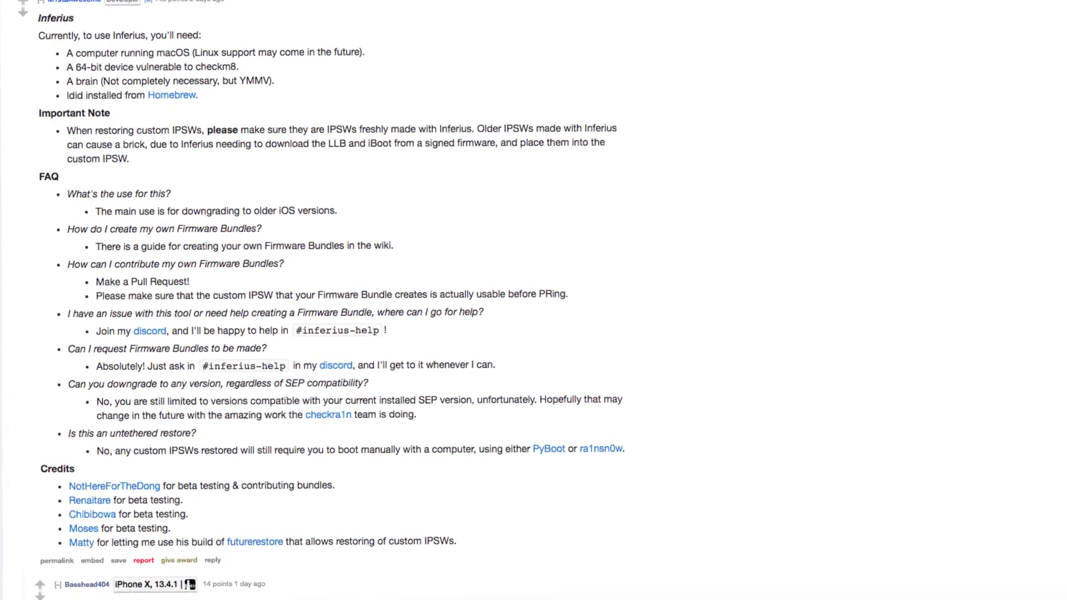
scroll("up", 3)
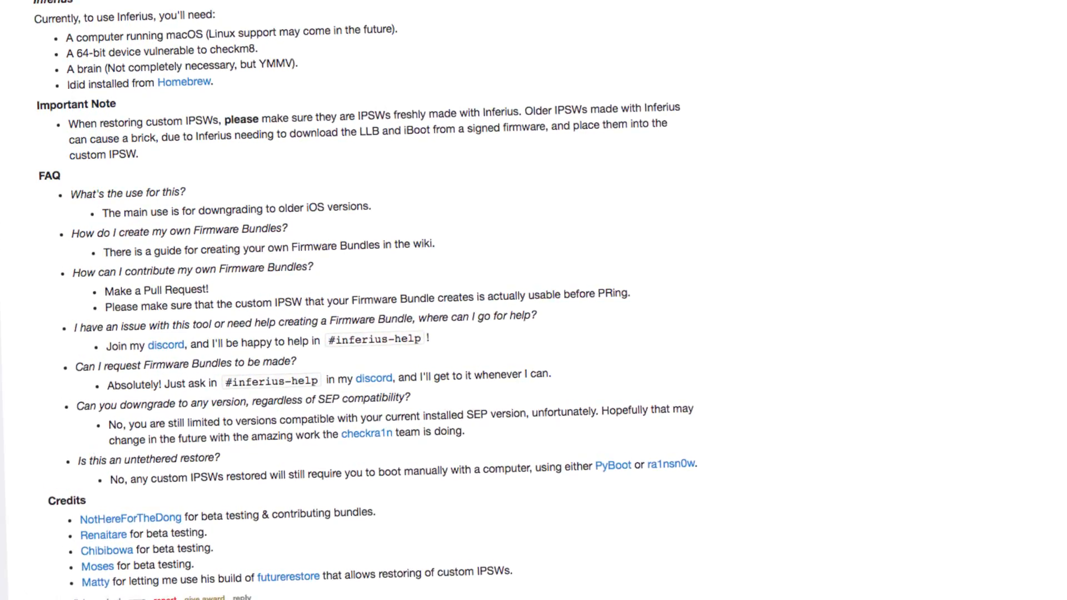
scroll("up", 3)
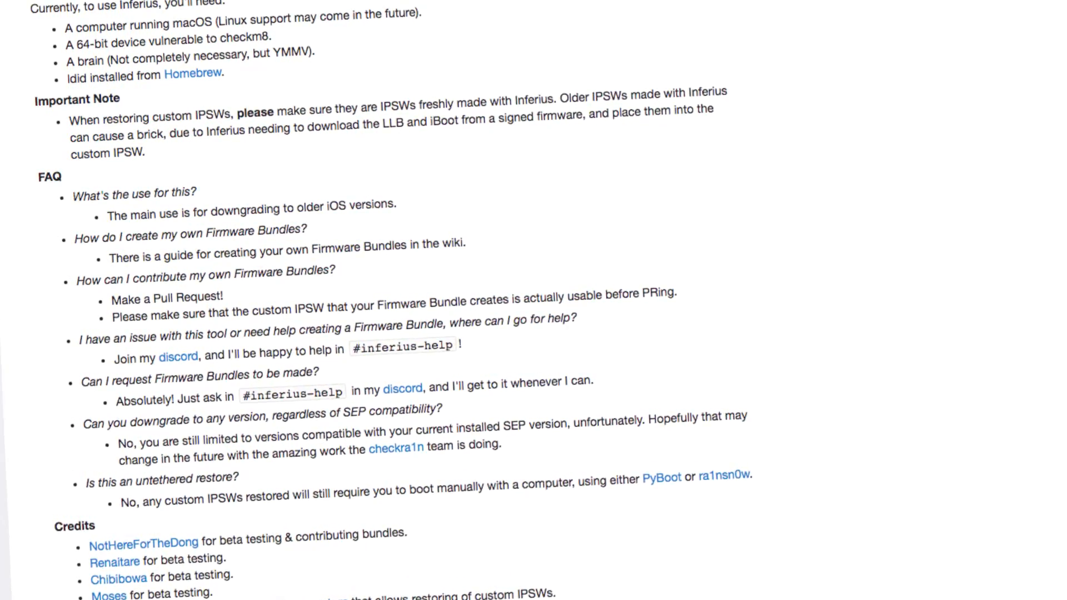
scroll("down", 3)
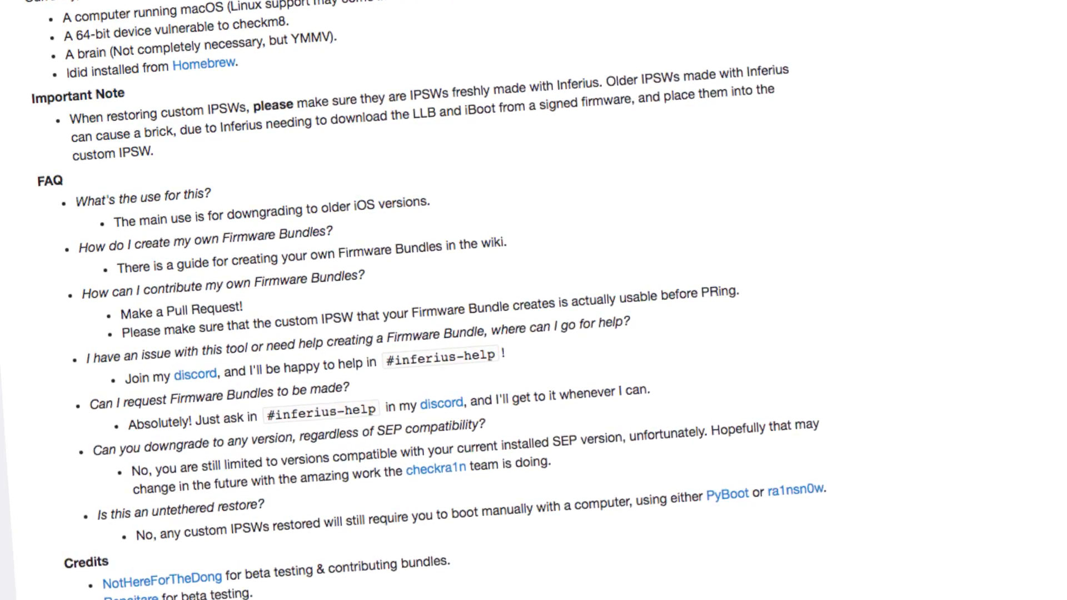
scroll("up", 3)
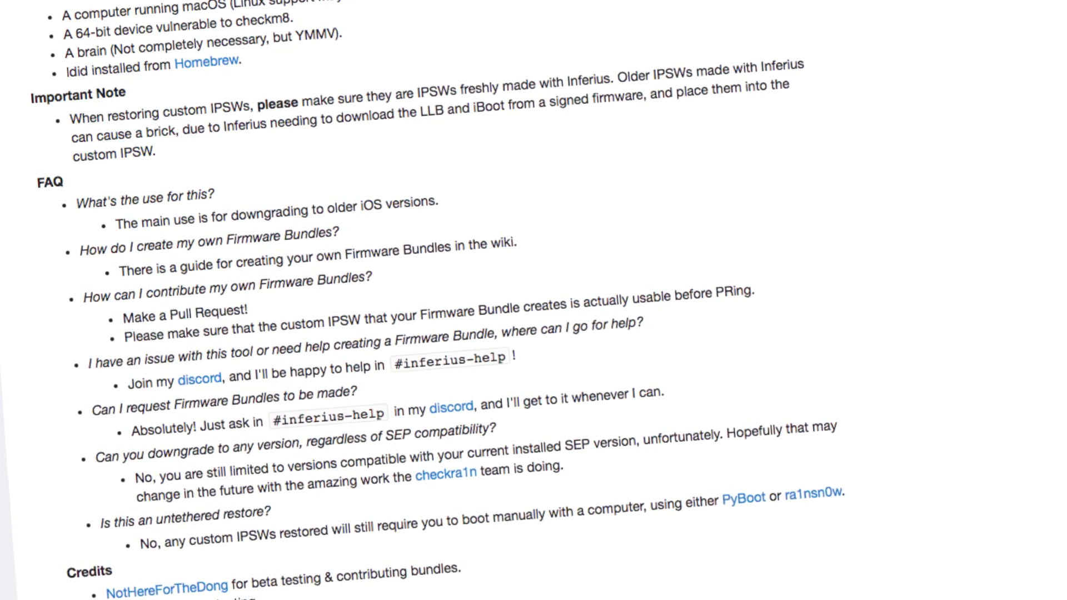
scroll("down", 3)
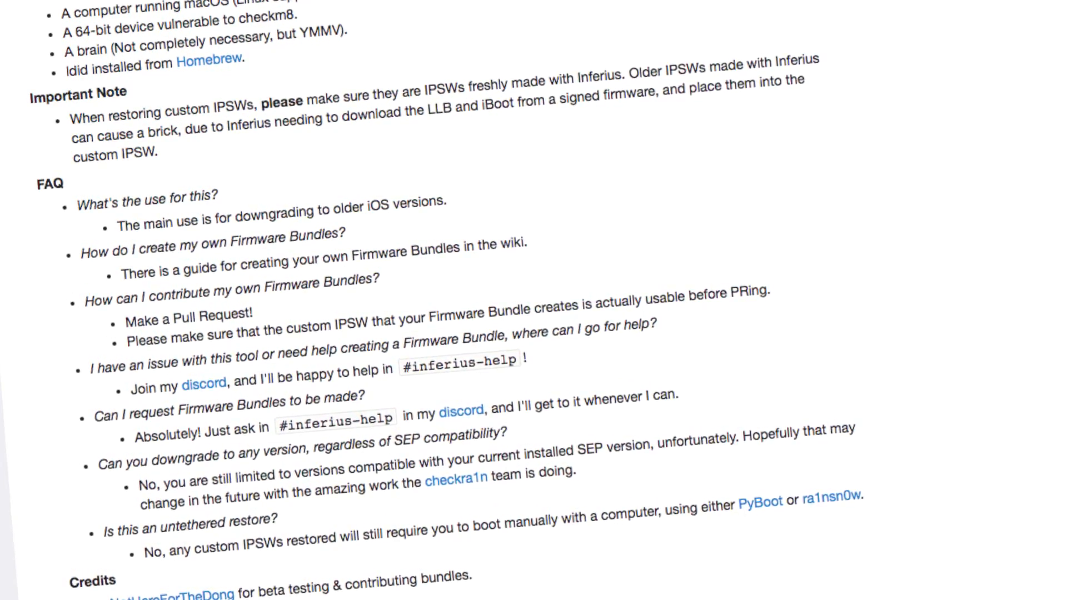
scroll("down", 3)
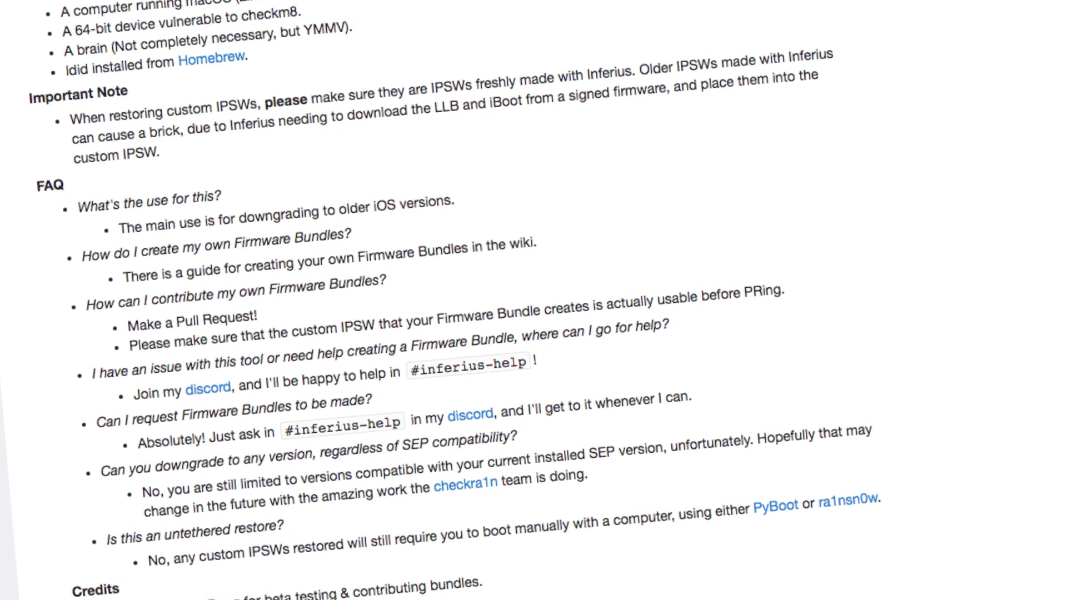
scroll("up", 3)
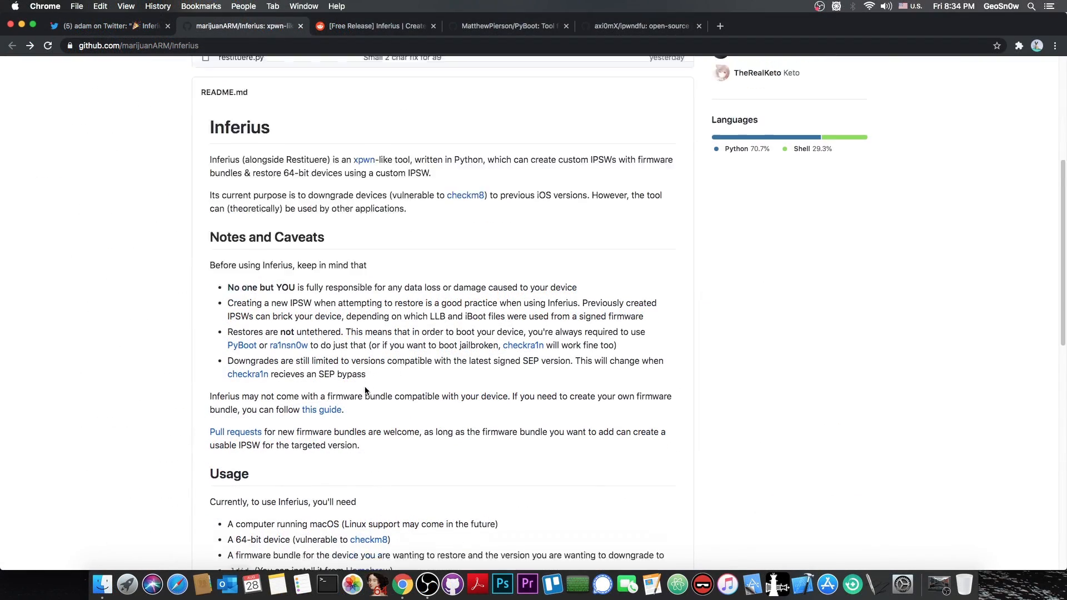
- Scroll the Inferius README's Notes and Caveats, then switch to the Twitter tab
scroll("down", 3)
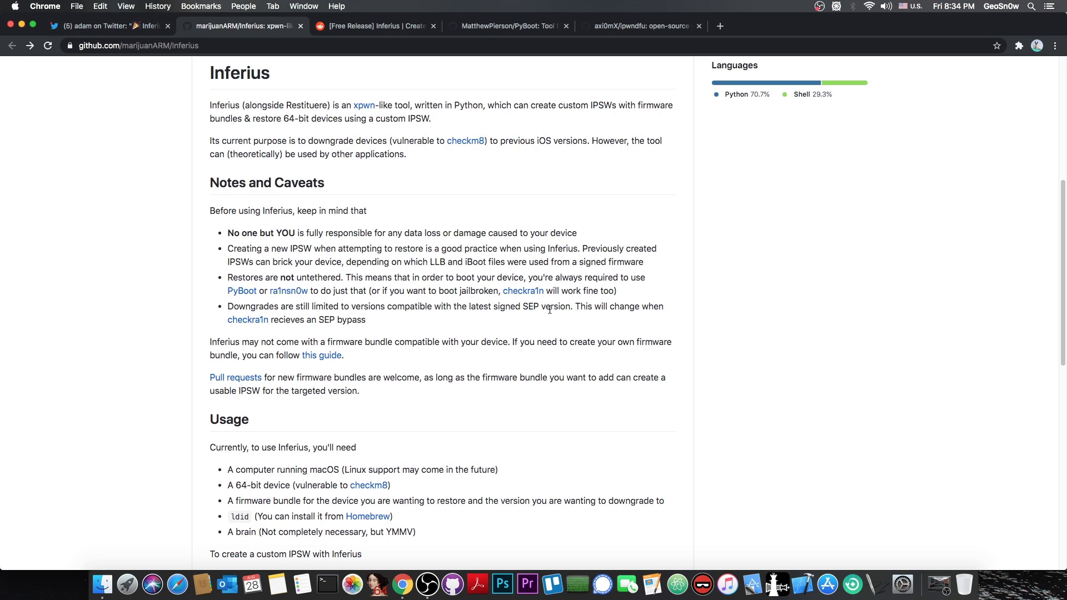
mouse_move(380, 330)
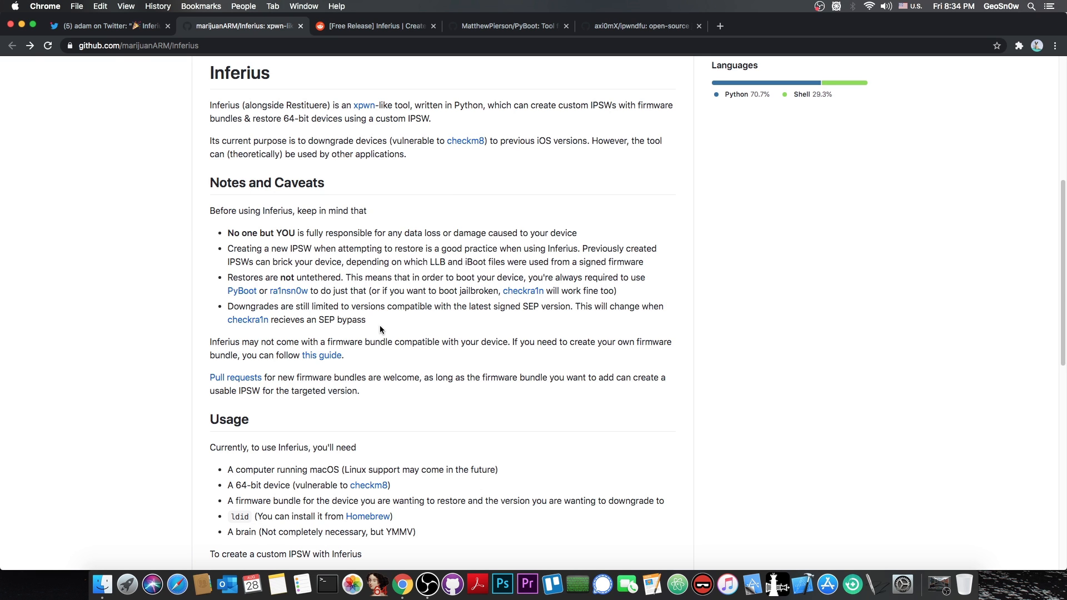
mouse_move(374, 328)
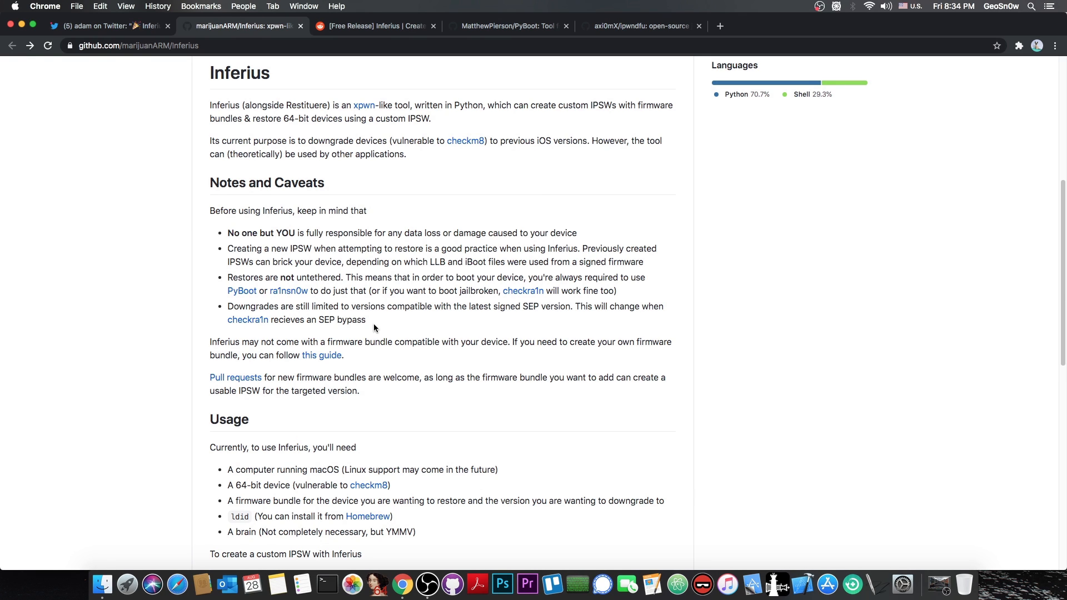
left_click(109, 26)
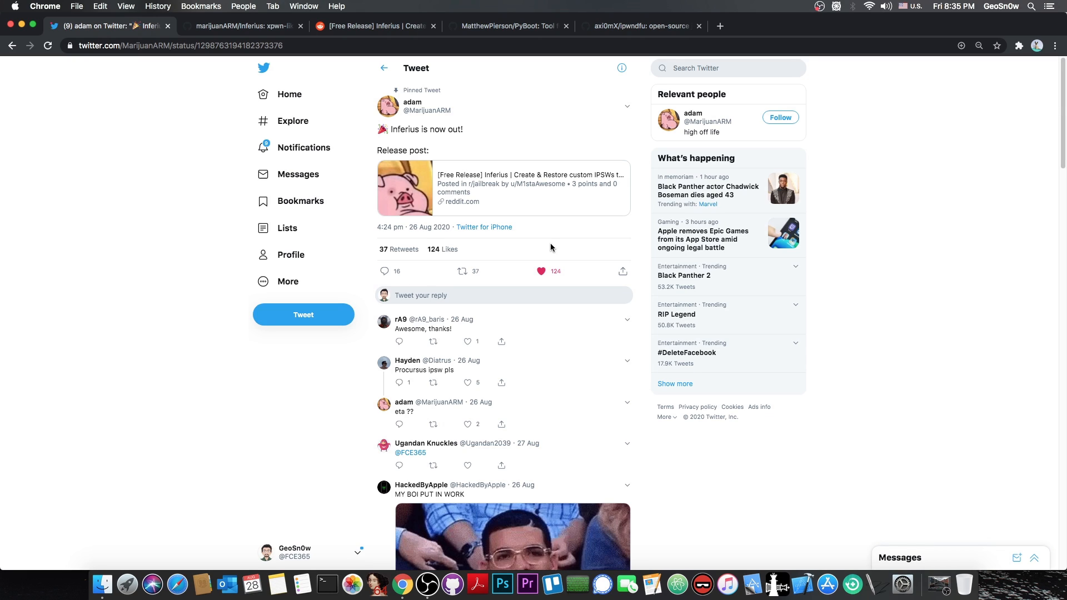
mouse_move(492, 161)
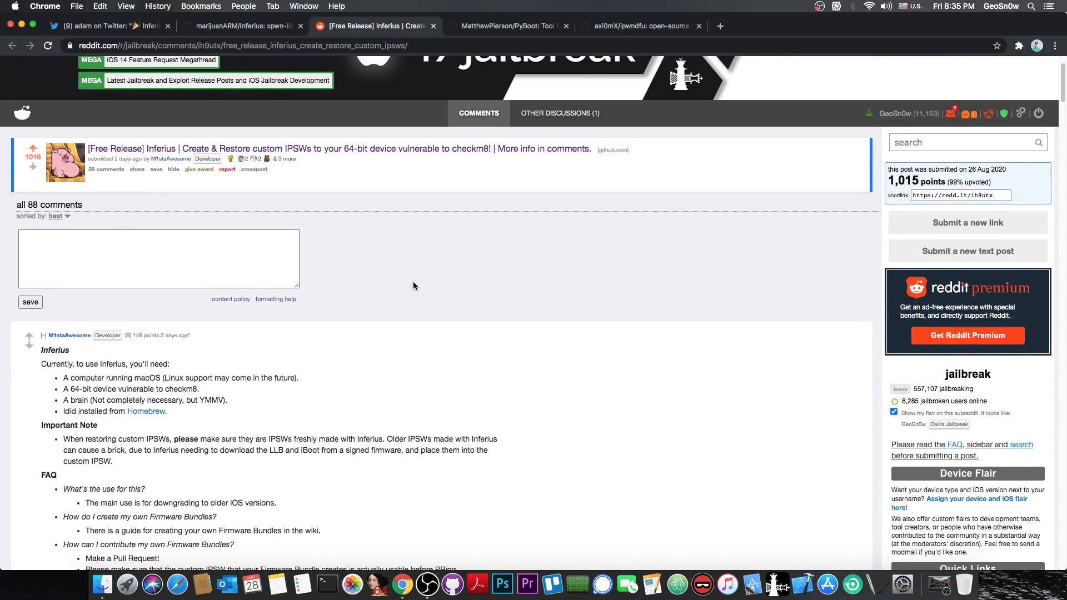
- Scroll the Reddit comment's FAQ and credits, then return to the marijuanARM/Inferius tab
scroll("down", 3)
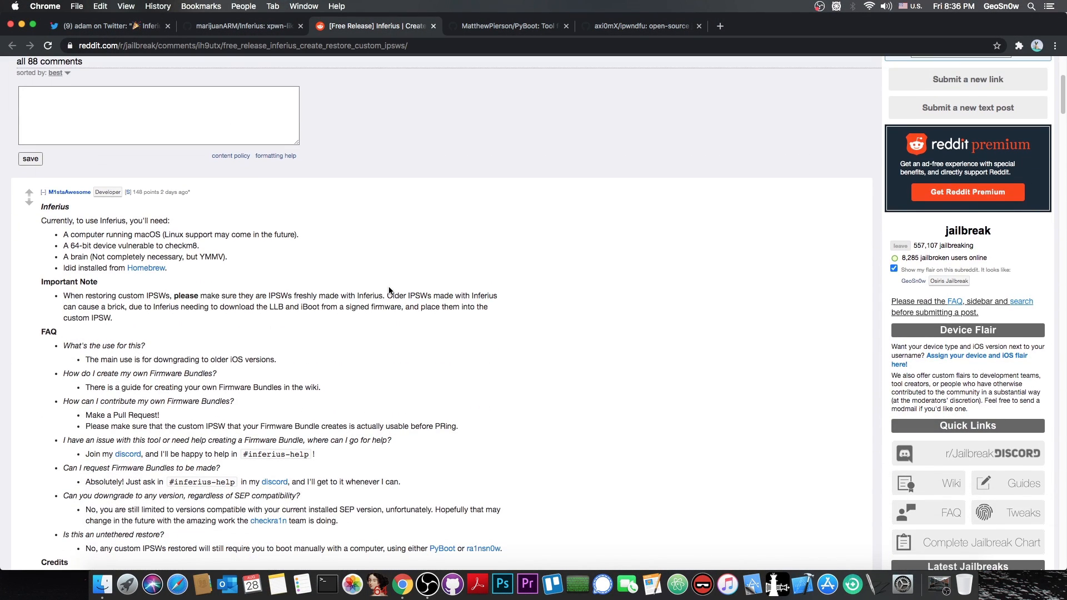
scroll("down", 3)
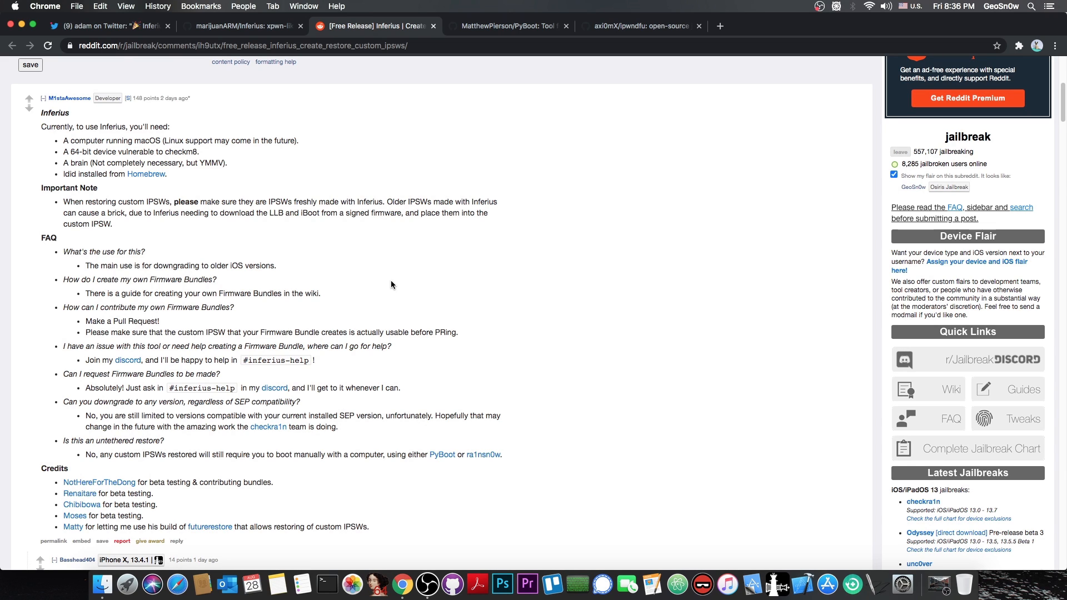
left_click(242, 26)
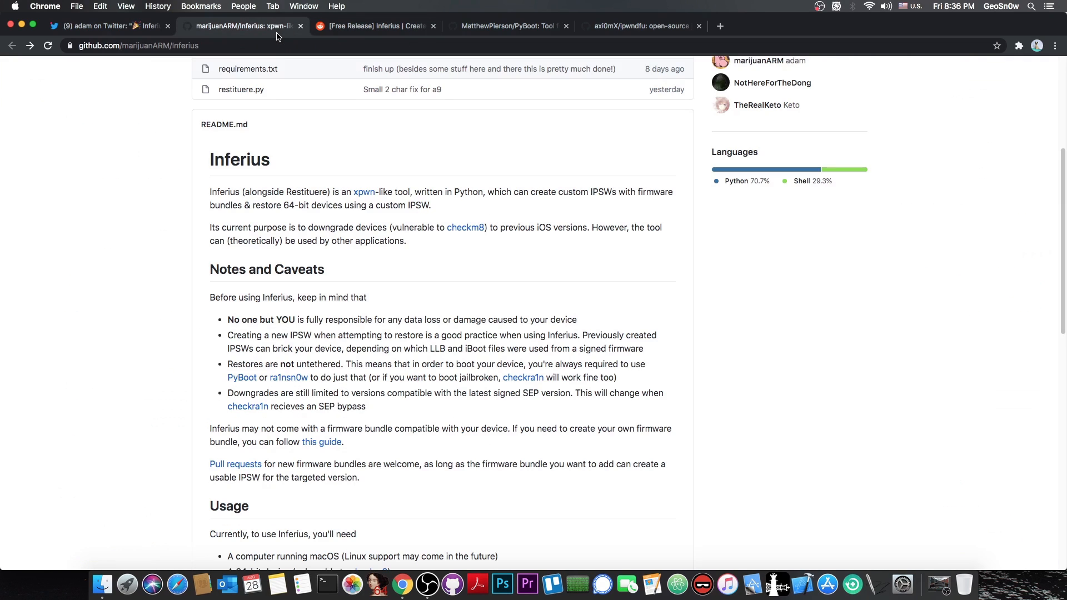
- View the firmware-bundle wiki guide and resources/FirmwareBundles list, then return to the repo
left_click(321, 442)
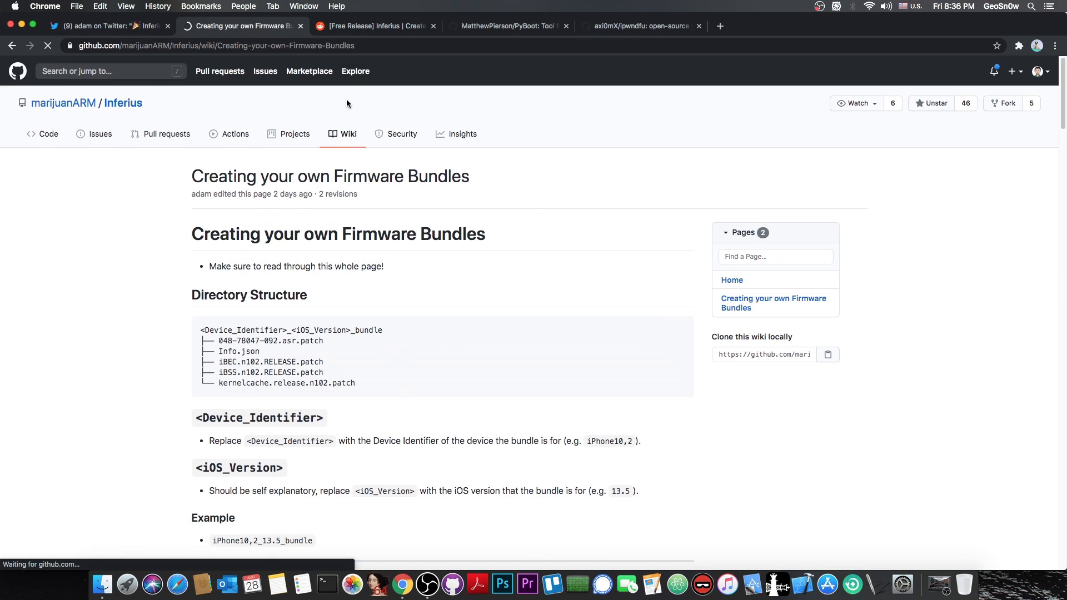
scroll("down", 3)
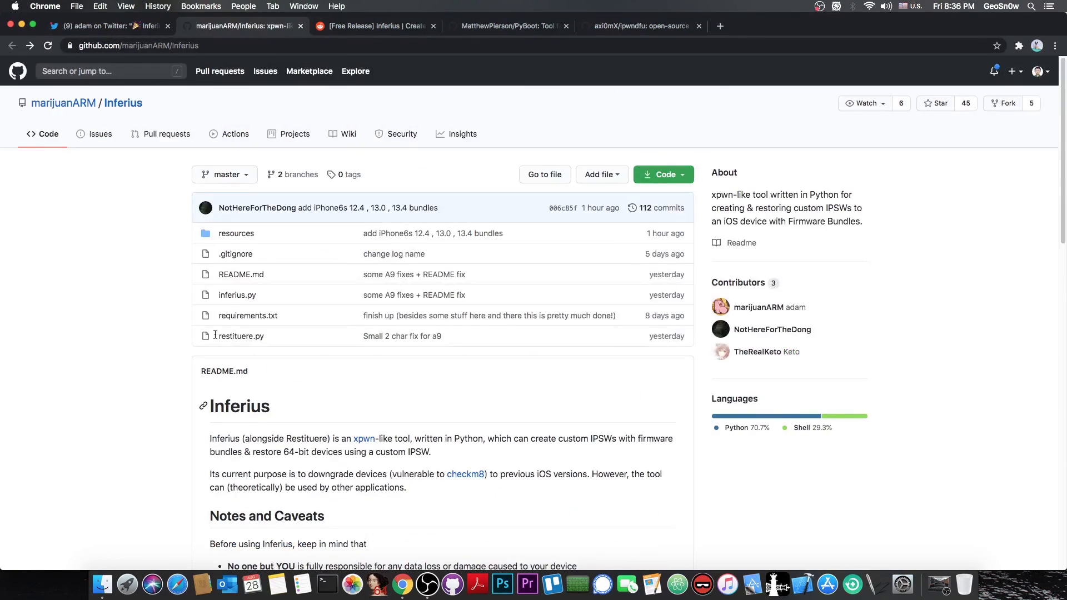
left_click(236, 233)
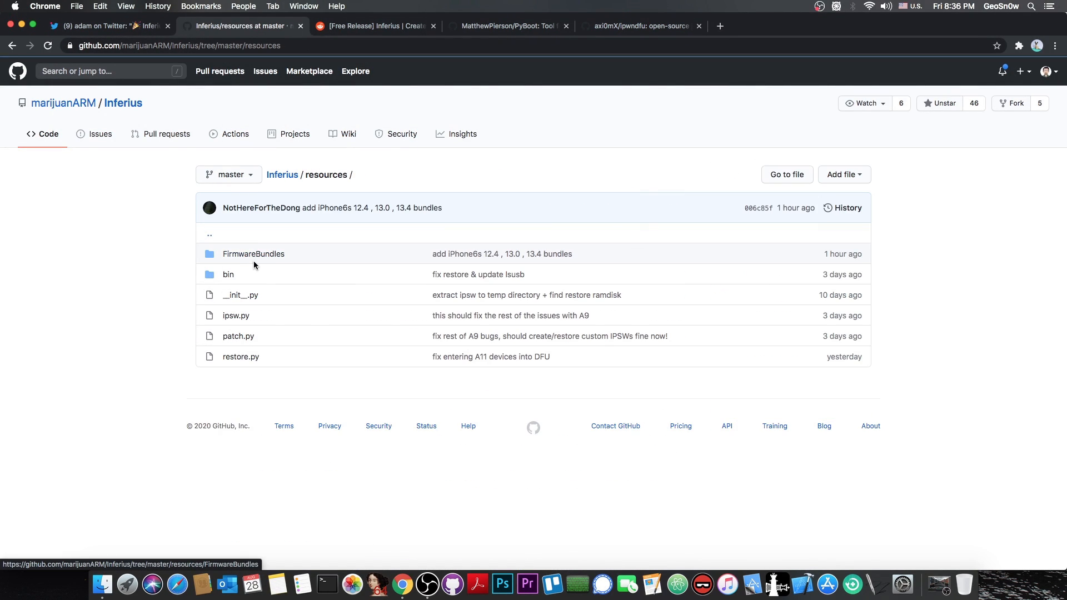
left_click(254, 253)
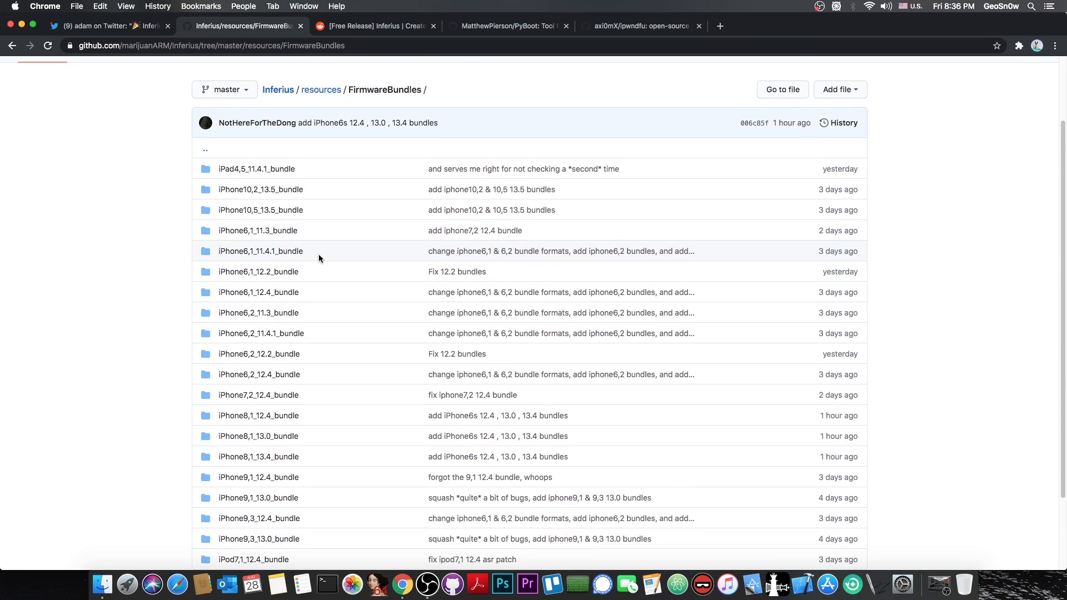
scroll("down", 3)
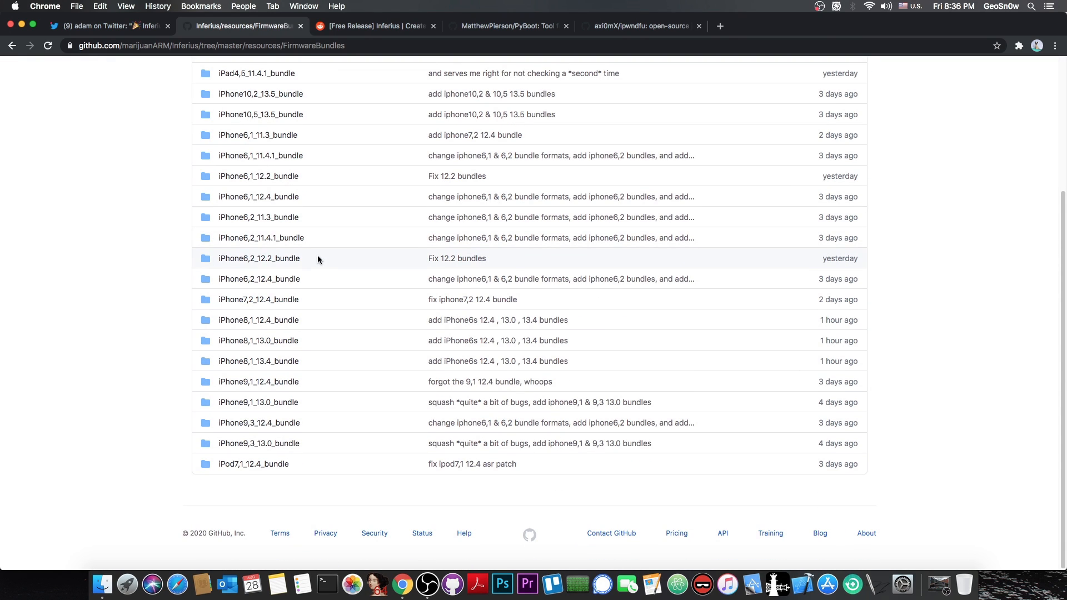
left_click(12, 45)
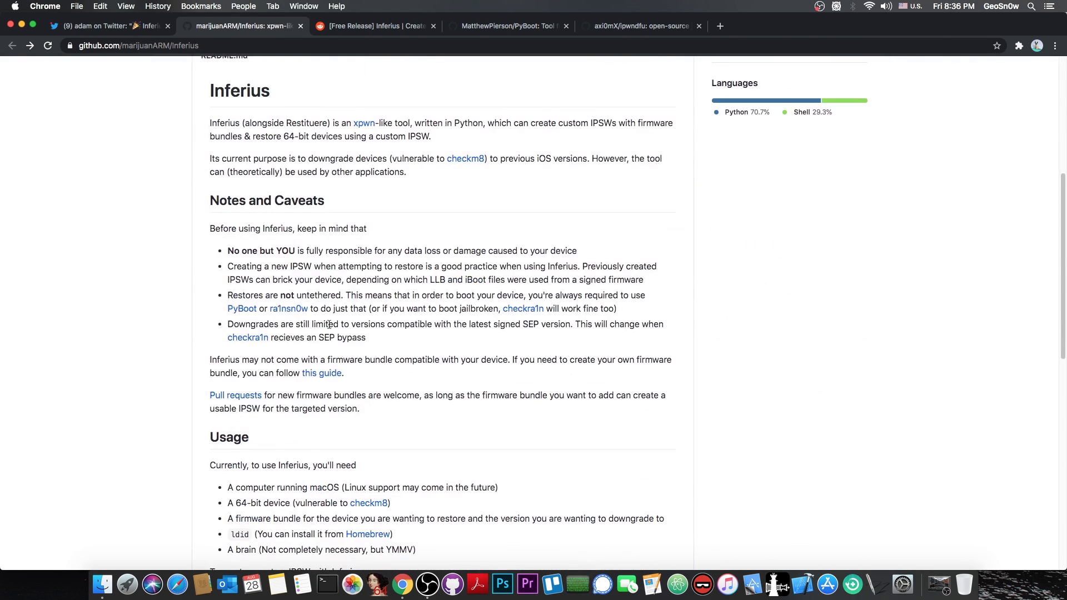
left_click(321, 373)
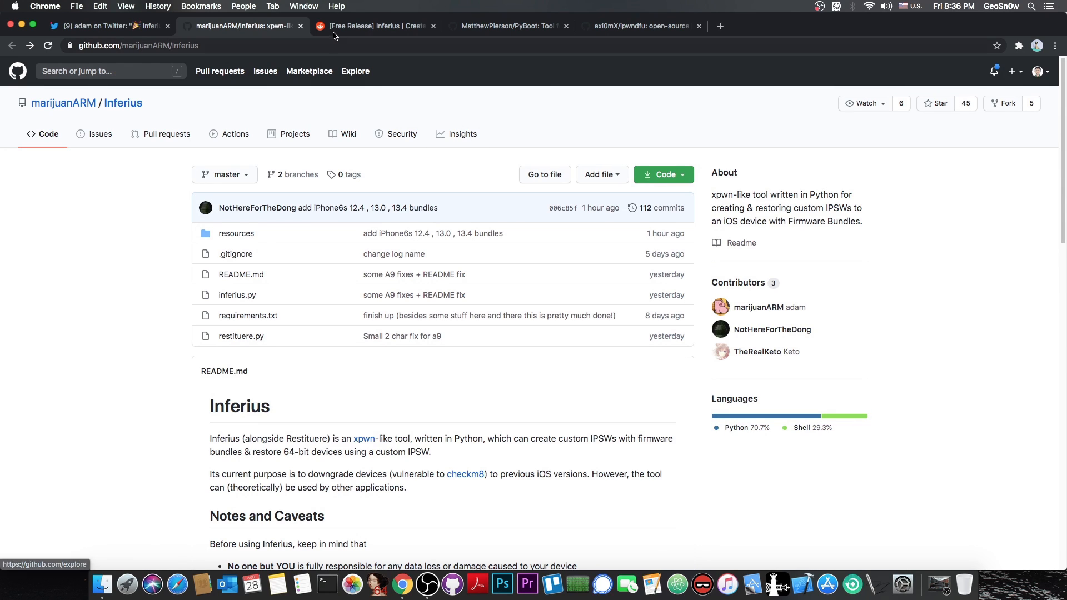
- Scroll the Reddit Inferius thread's FAQ and credits, then switch to the announcement tweet
left_click(374, 26)
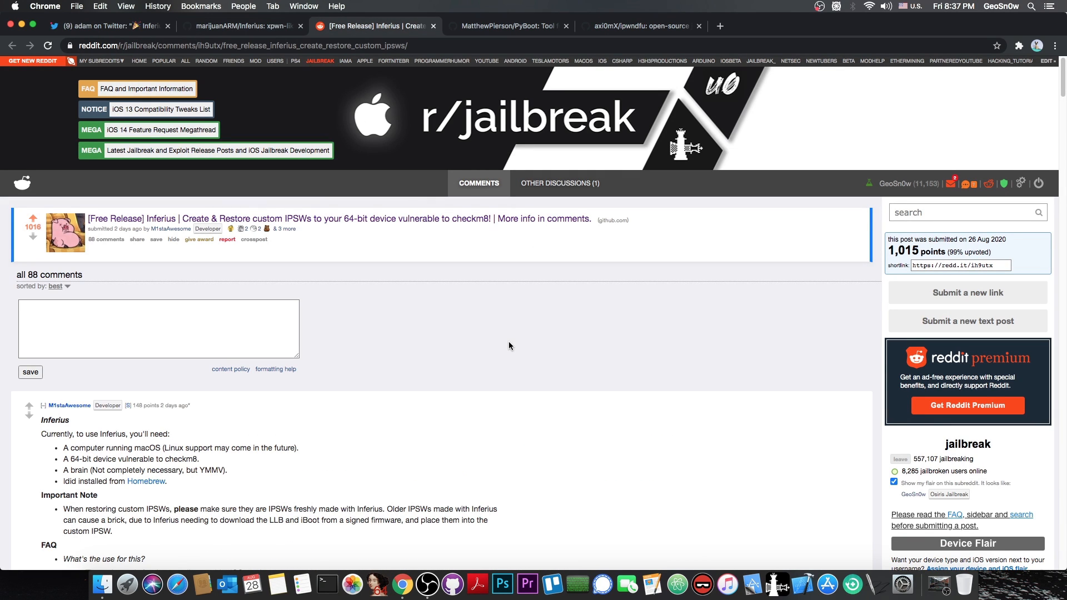
mouse_move(184, 449)
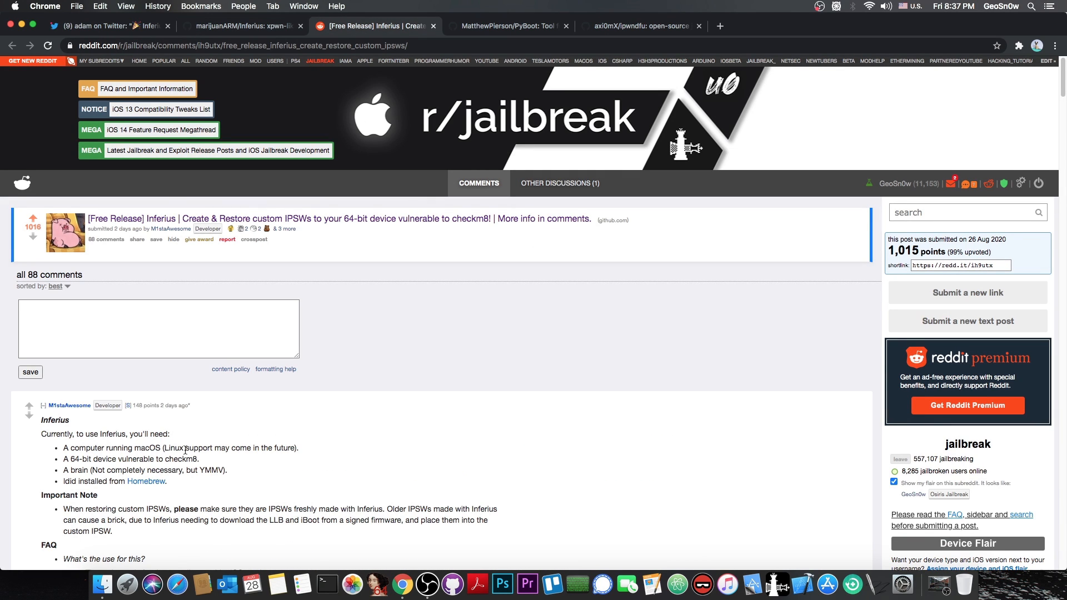
mouse_move(209, 436)
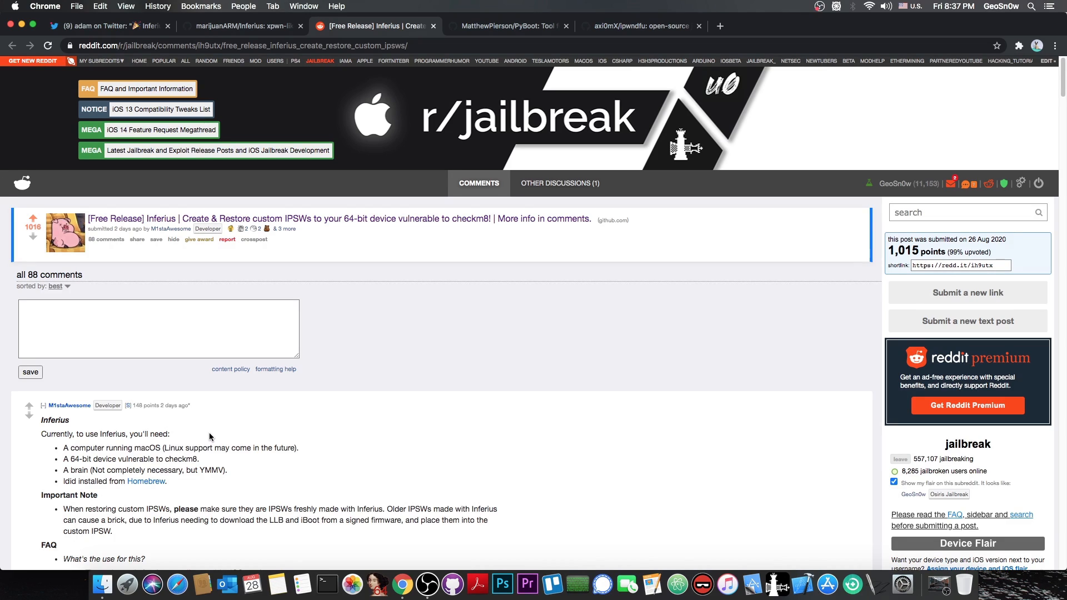
mouse_move(22, 24)
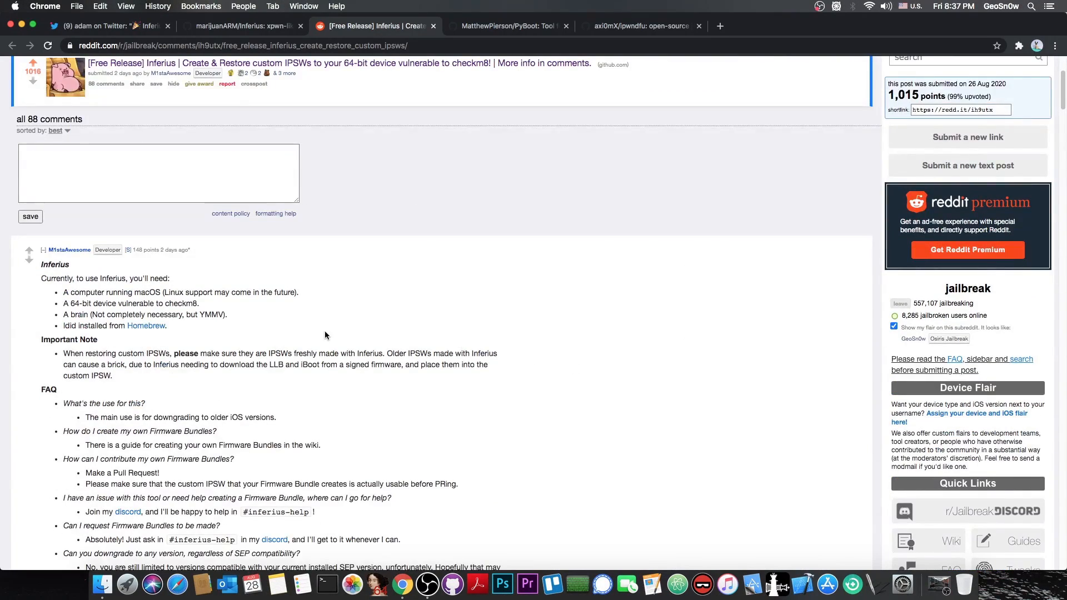
scroll("down", 3)
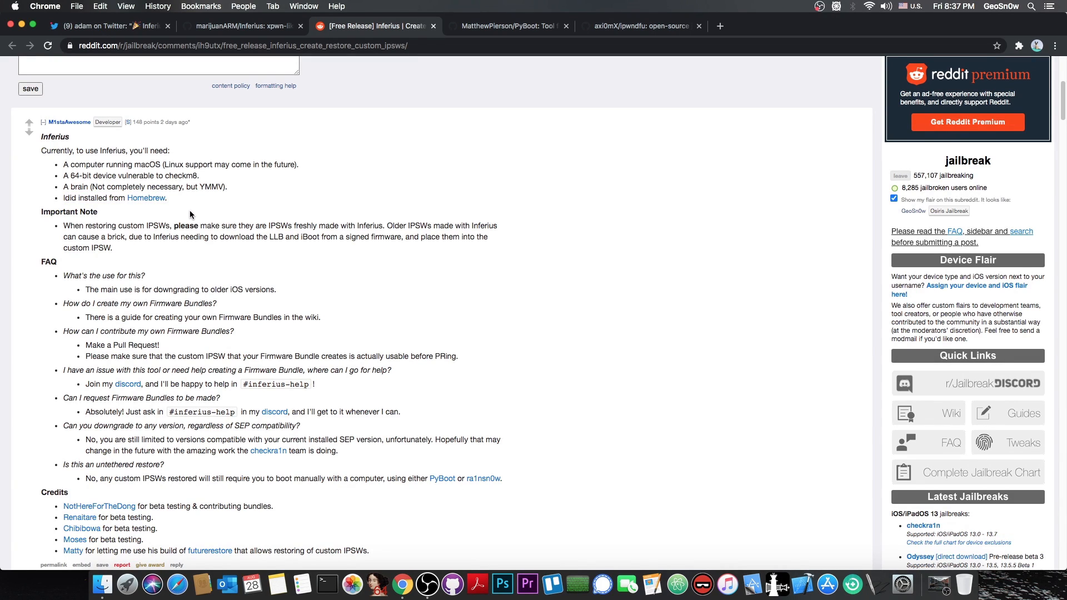
left_click(109, 27)
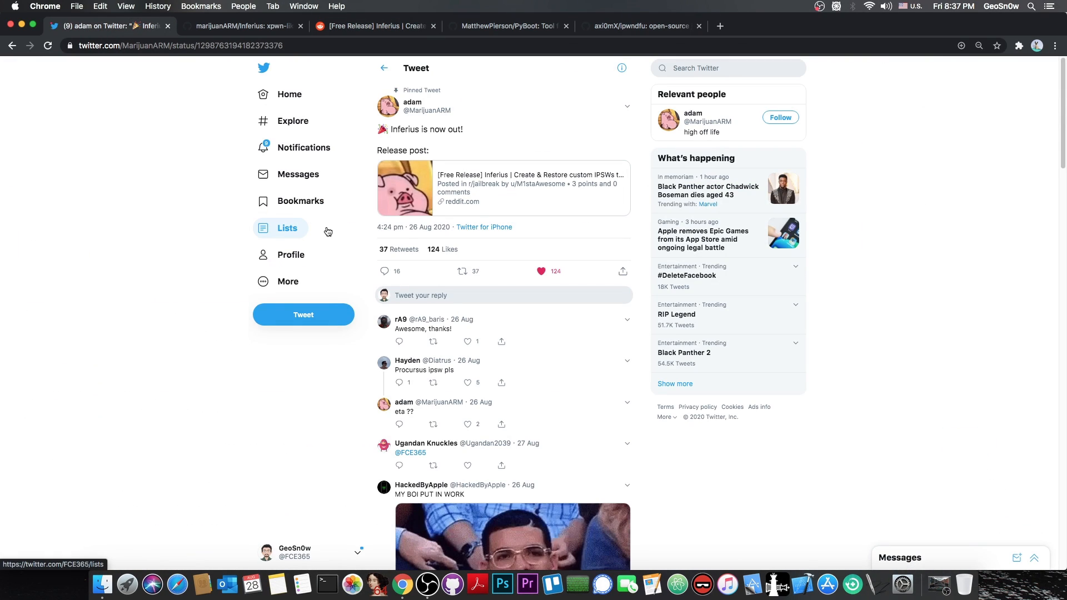
mouse_move(527, 188)
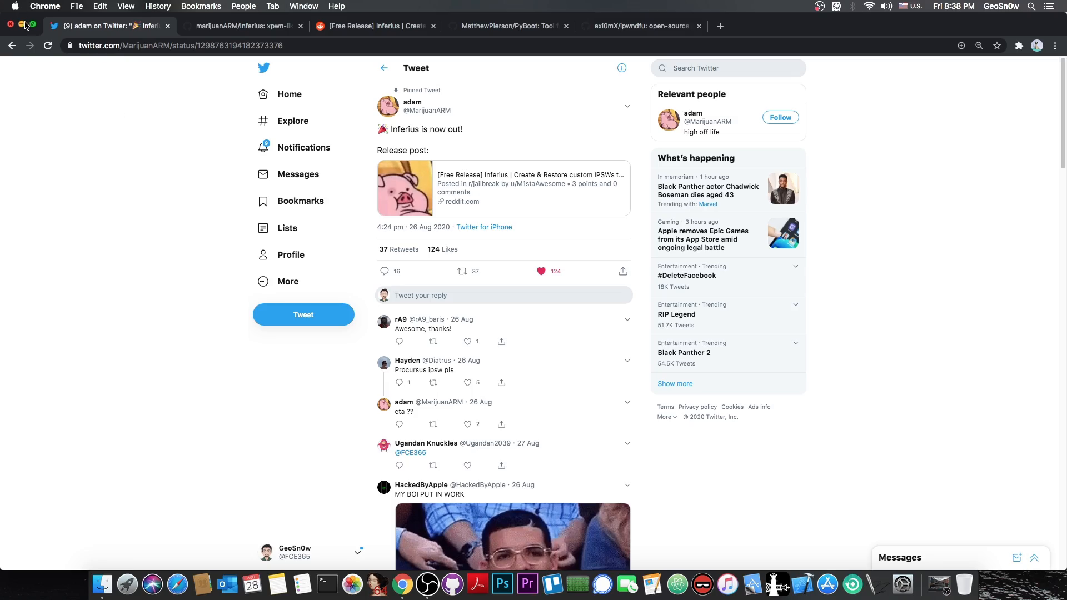
- Minimize the Chrome window showing the Inferius tweet to reveal the desktop
left_click(10, 24)
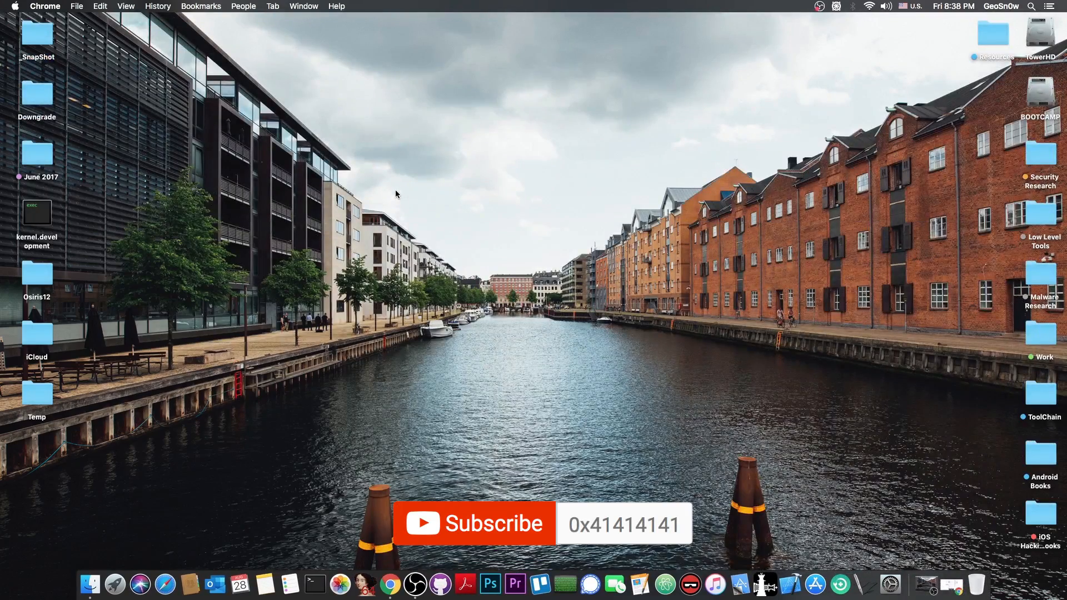